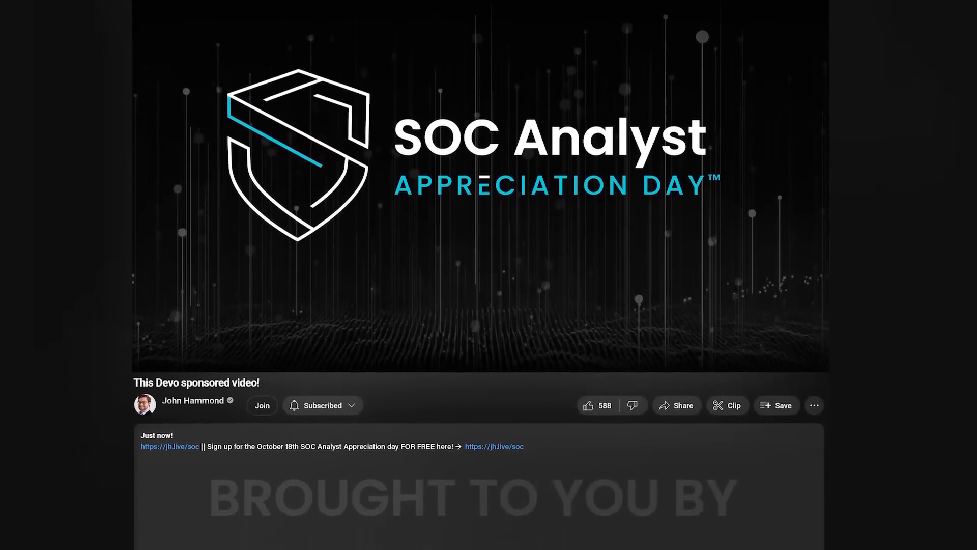
Step: Scroll the sponsored SOC Analyst video page down to its Windows desktop demonstration
scroll("down", 3)
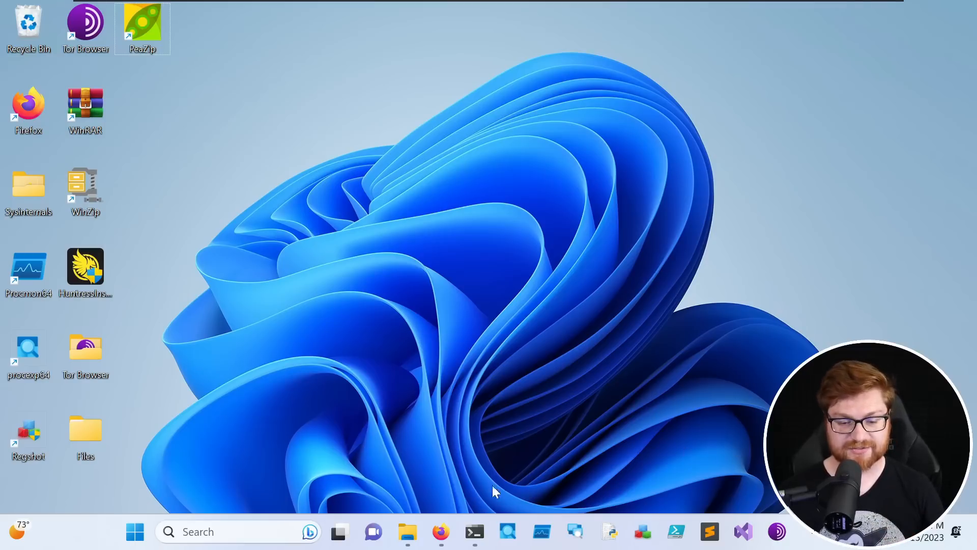
Step: Open PowerShell in the Downloads folder and pick out the bkcrack.exe file name
left_click(474, 532)
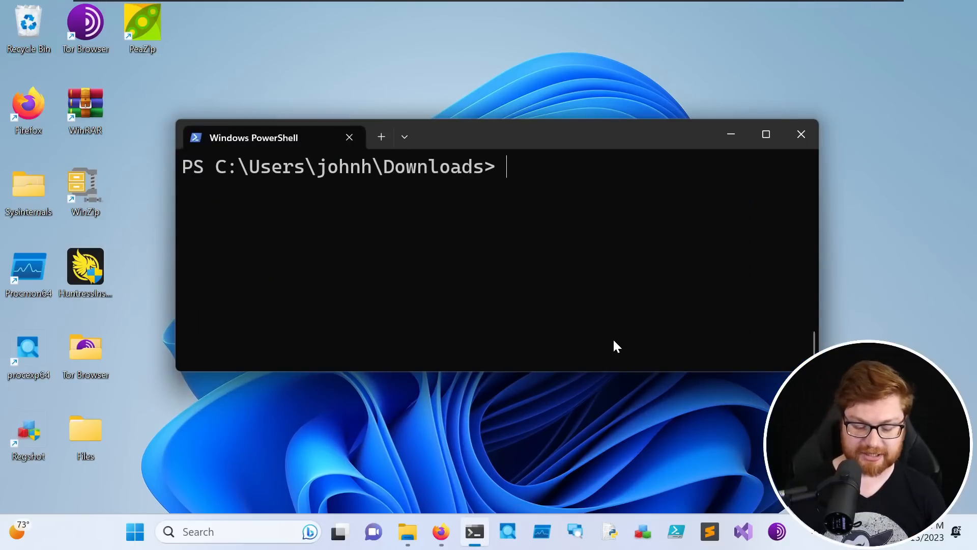
left_click(766, 134)
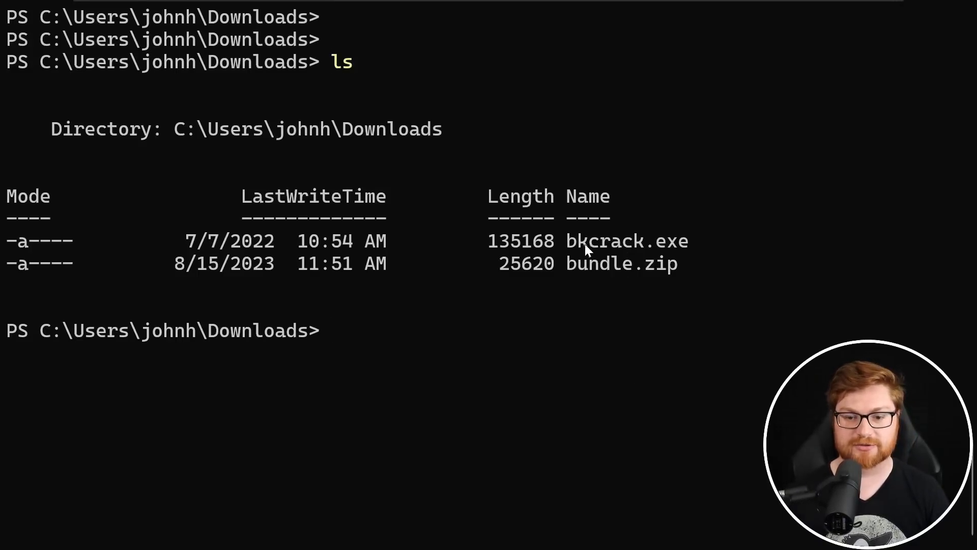
double_click(621, 263)
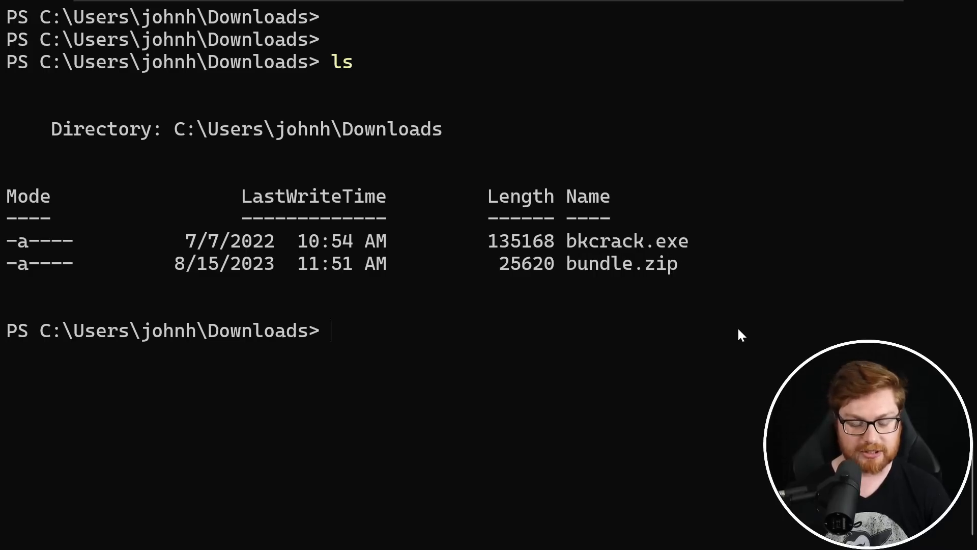
Step: List bundle.zip with bkcrack -L, showing six ZipCrypto-encrypted stored entries including passwords.txt
type(".\\bkcrack.exe -L")
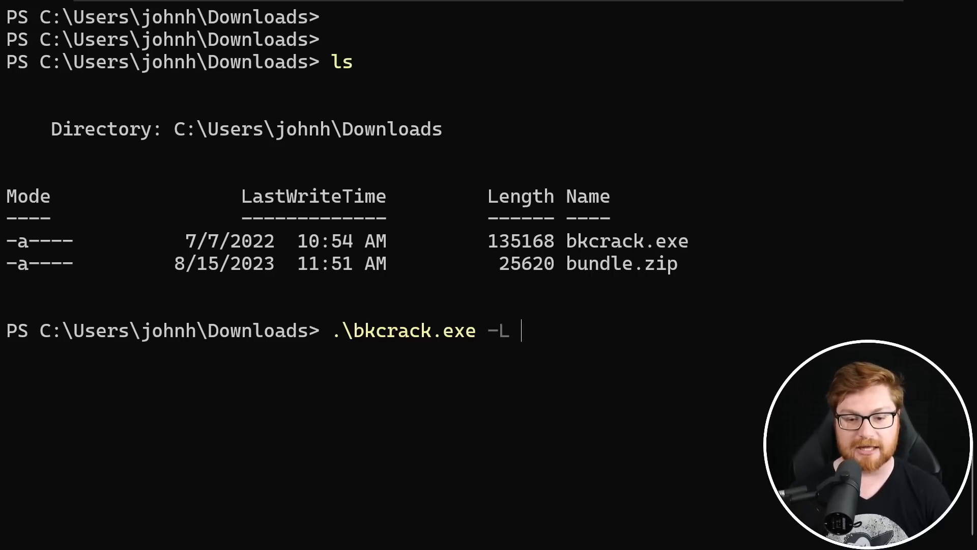
type(".\\bundle.zip")
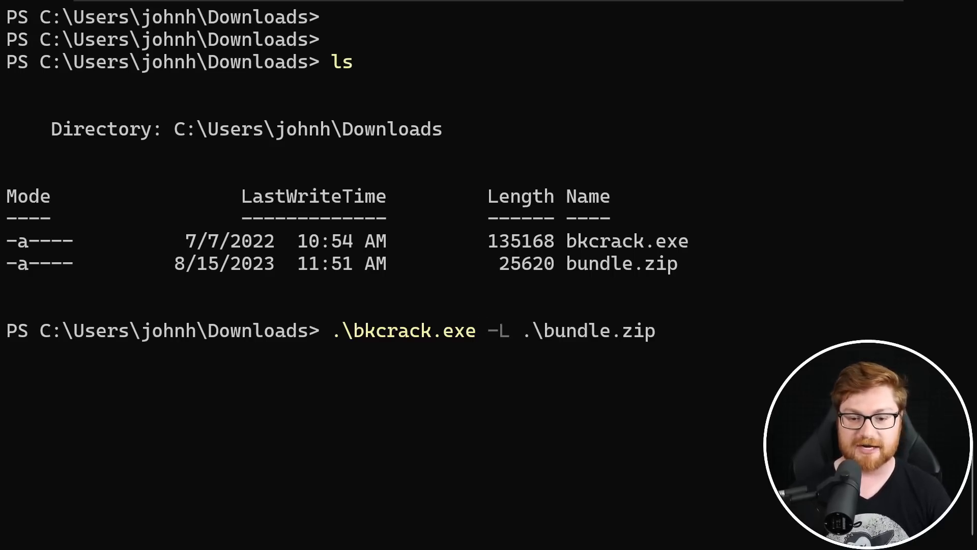
key("Return")
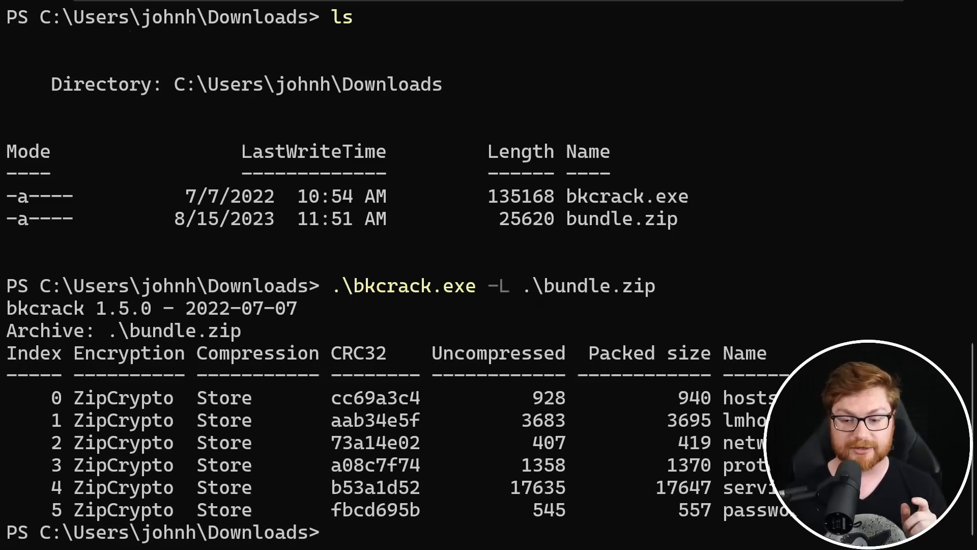
scroll("down", 3)
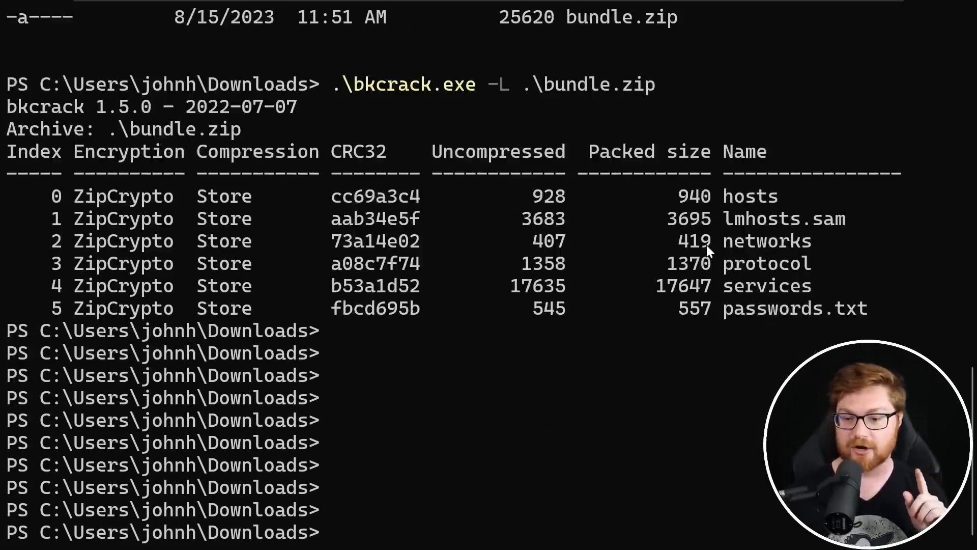
double_click(749, 196)
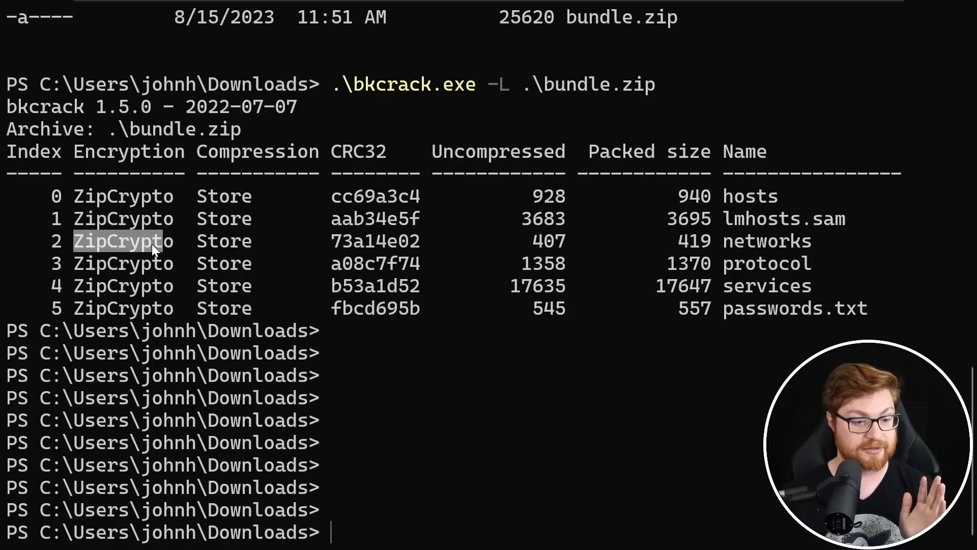
mouse_move(312, 156)
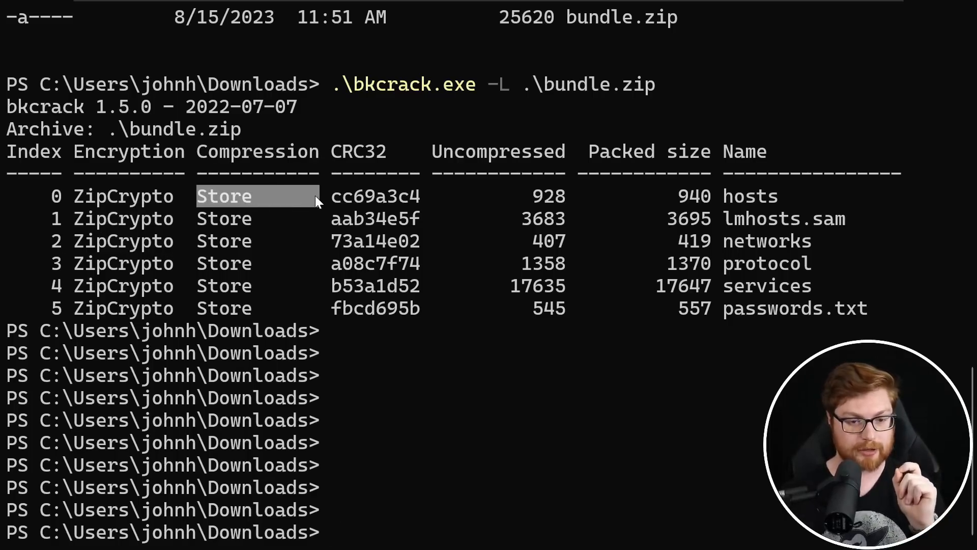
mouse_move(225, 226)
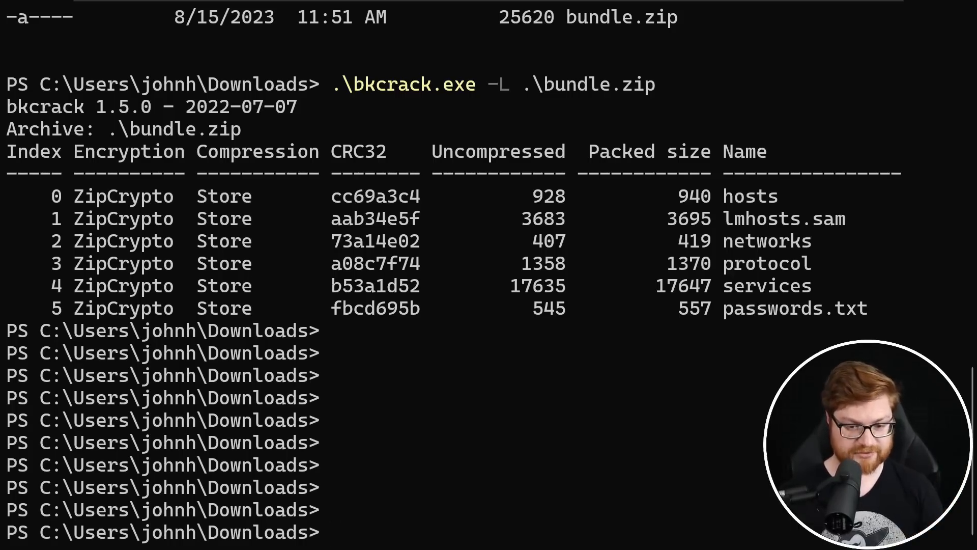
Step: Open File Explorer at C:\Windows\System32\drivers\etc using the path suggestion
left_click(407, 531)
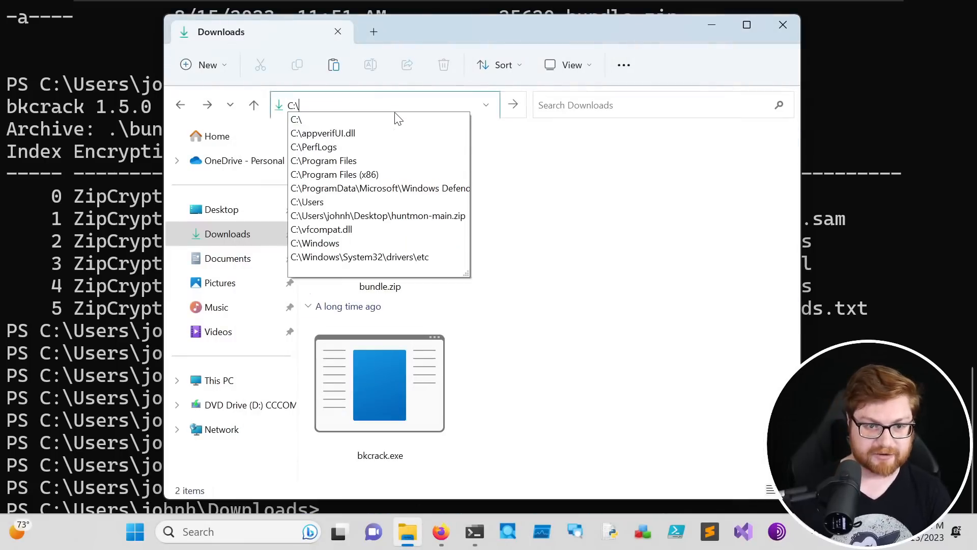
left_click(359, 257)
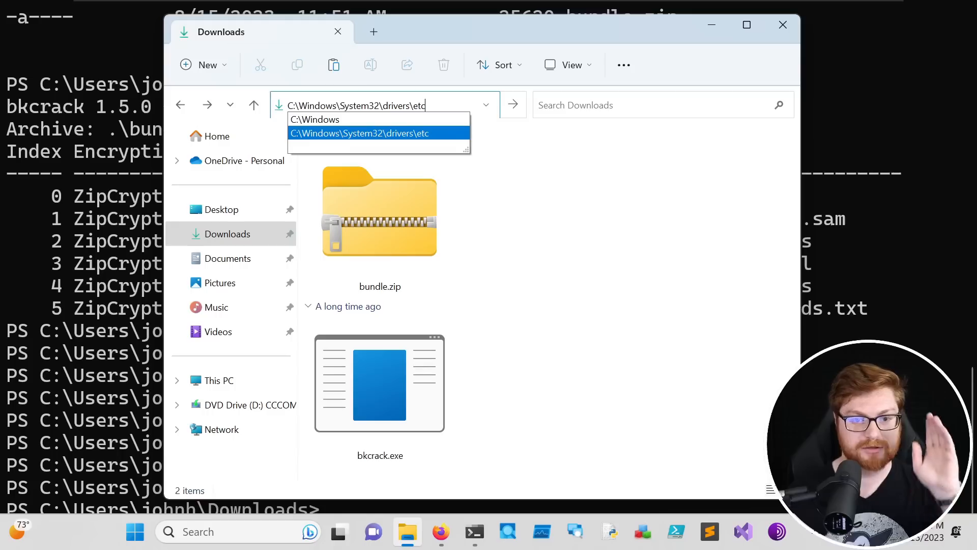
left_click(360, 133)
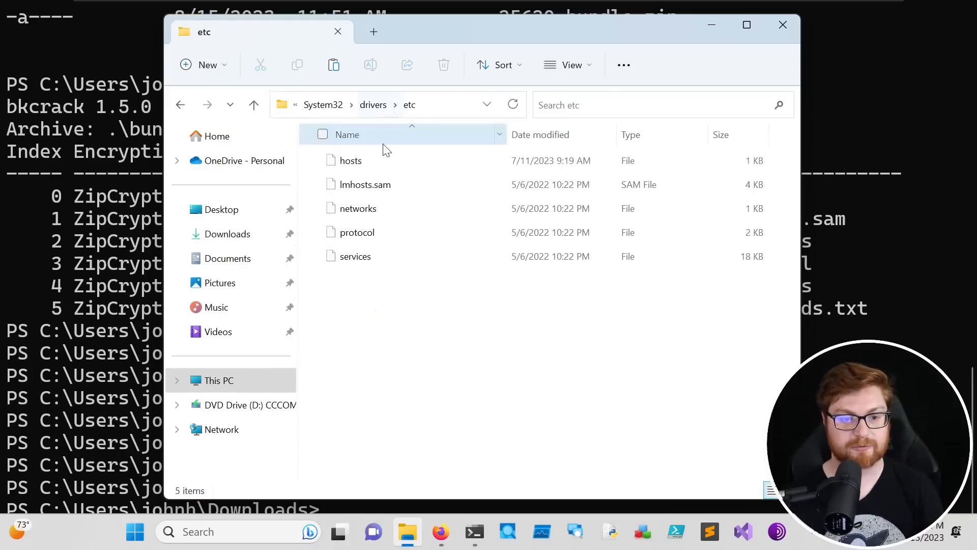
Step: Open hosts in Notepad and copy its Microsoft copyright line
double_click(350, 160)
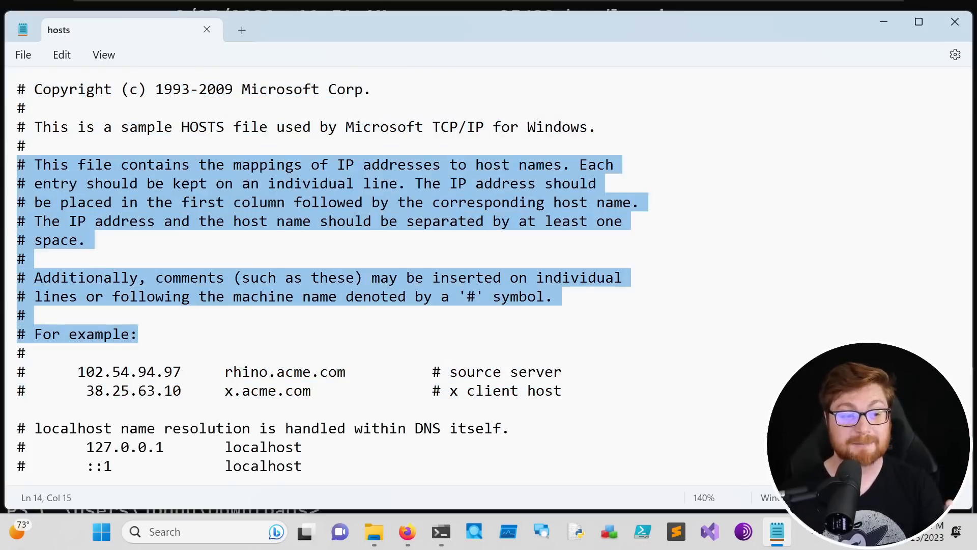
left_click(371, 89)
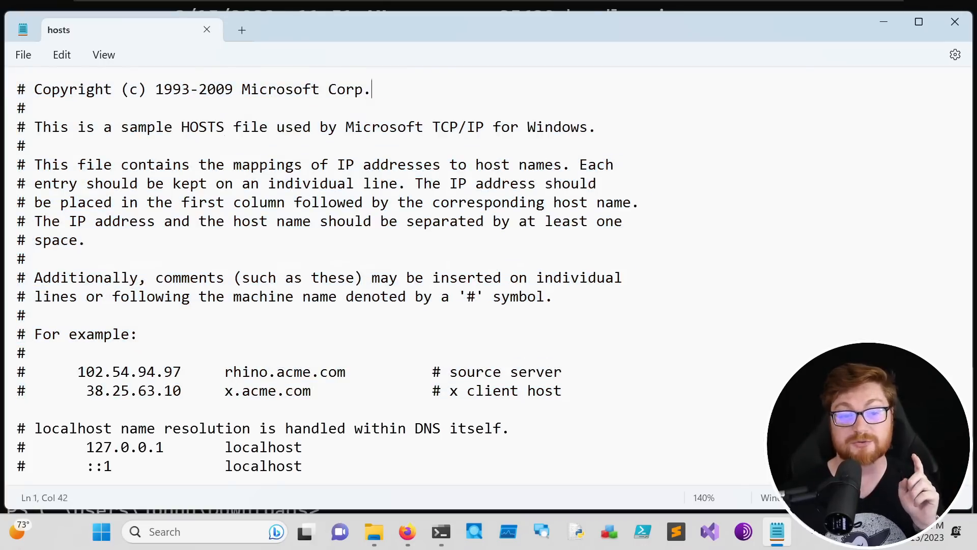
right_click(187, 89)
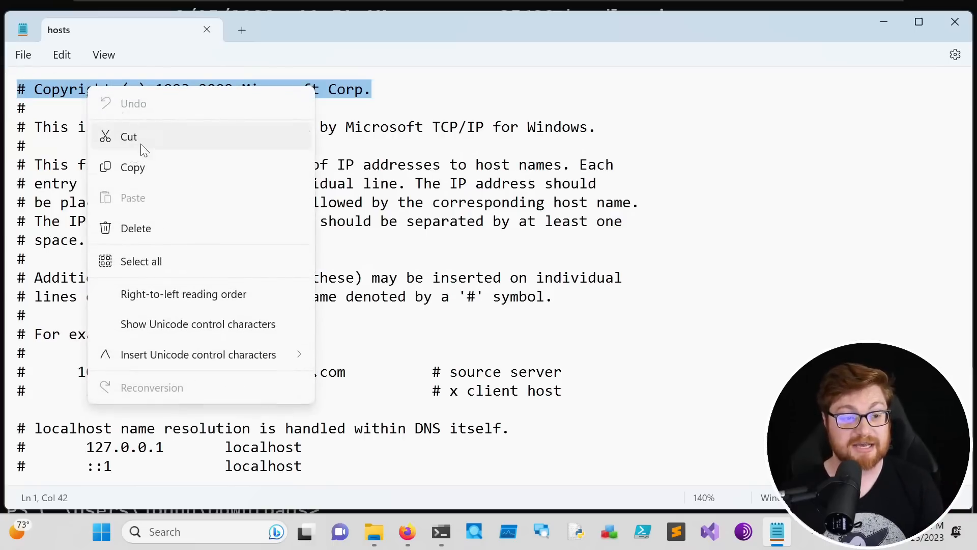
mouse_move(137, 171)
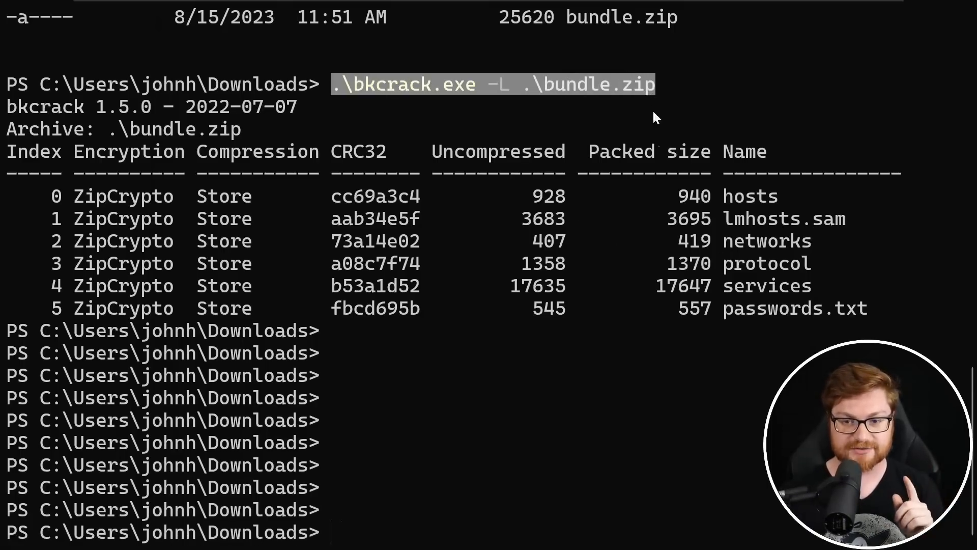
Step: Create plain.txt in Notepad containing '# Copyright (c) 1993-2009 Microsoft Corp.'
type("notepad")
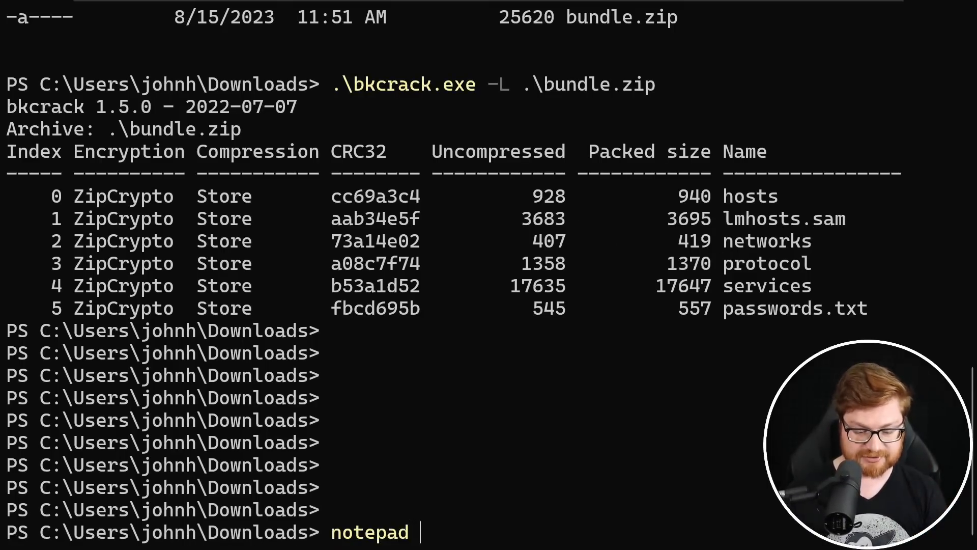
key("Return")
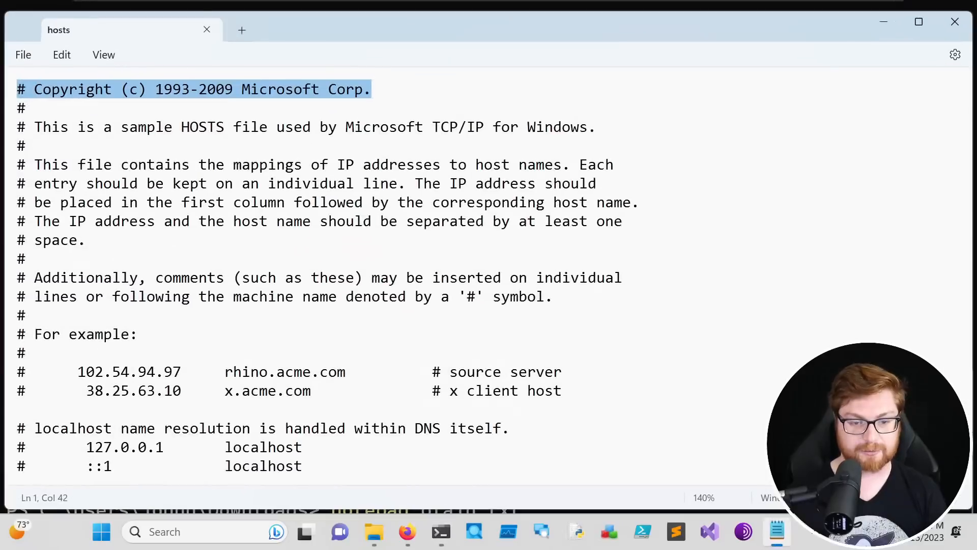
left_click(242, 30)
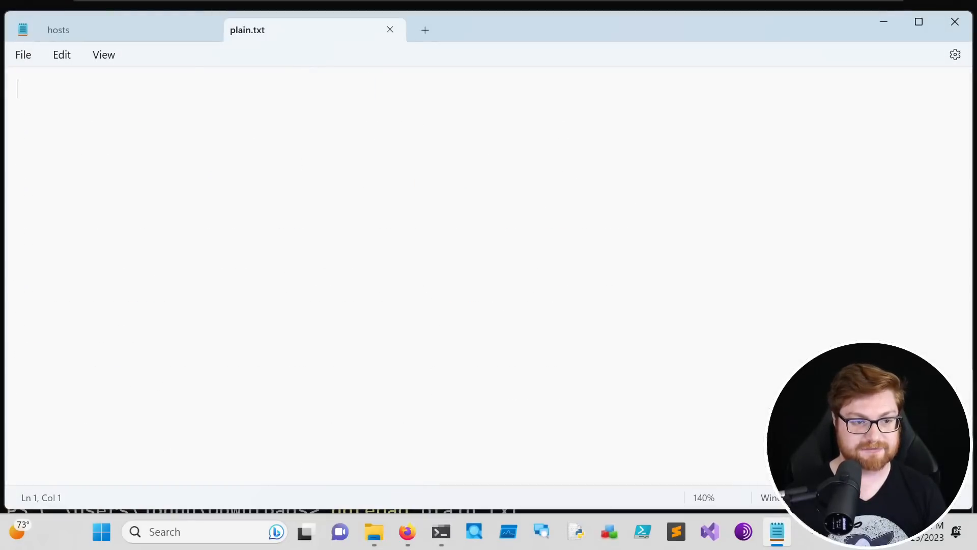
type("# Copyright (c) 1993-2009 Microsoft Corp.")
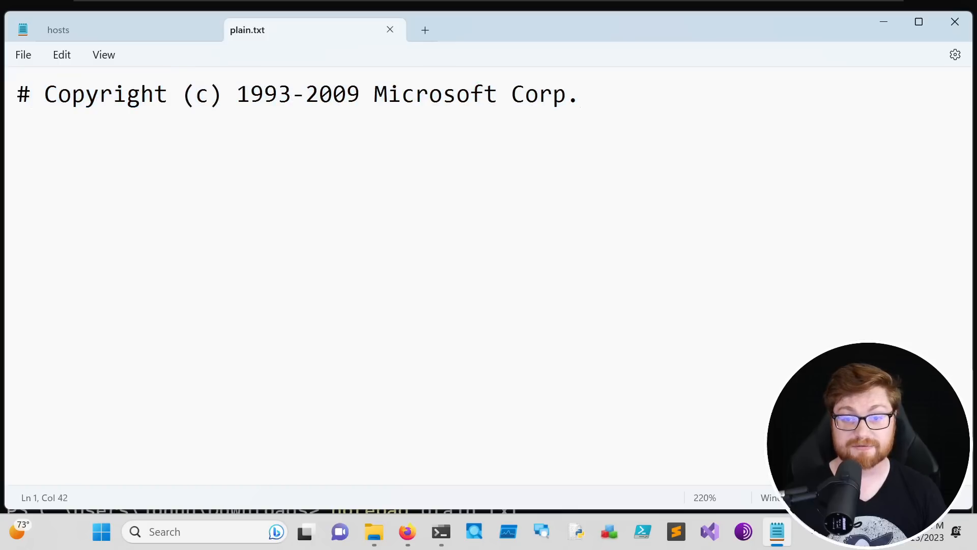
left_click(440, 532)
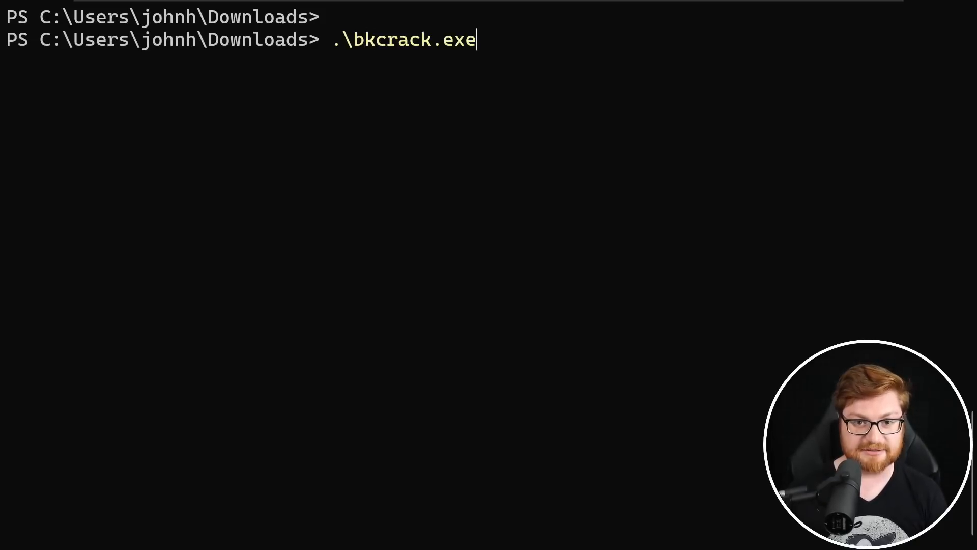
type("-C")
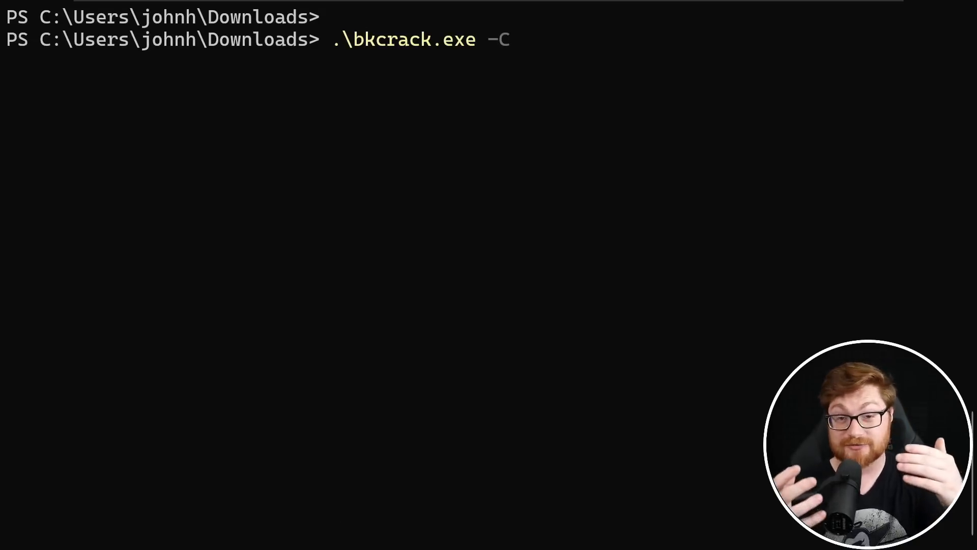
type("bu")
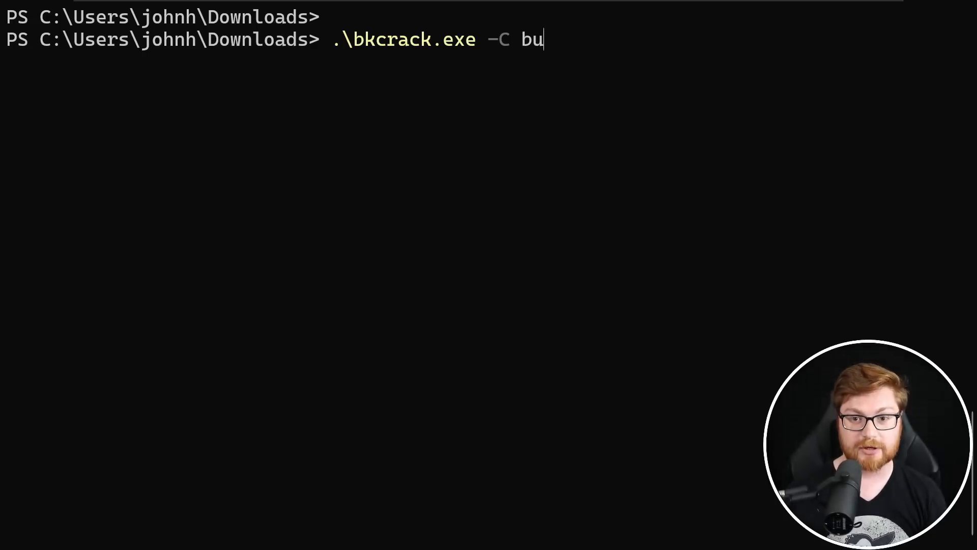
type("ndle.zip -c")
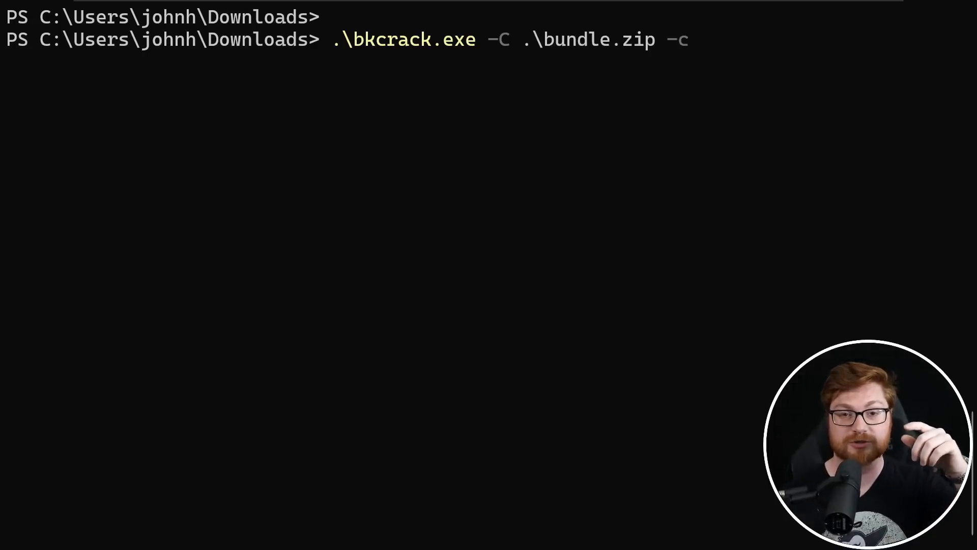
type("hosts")
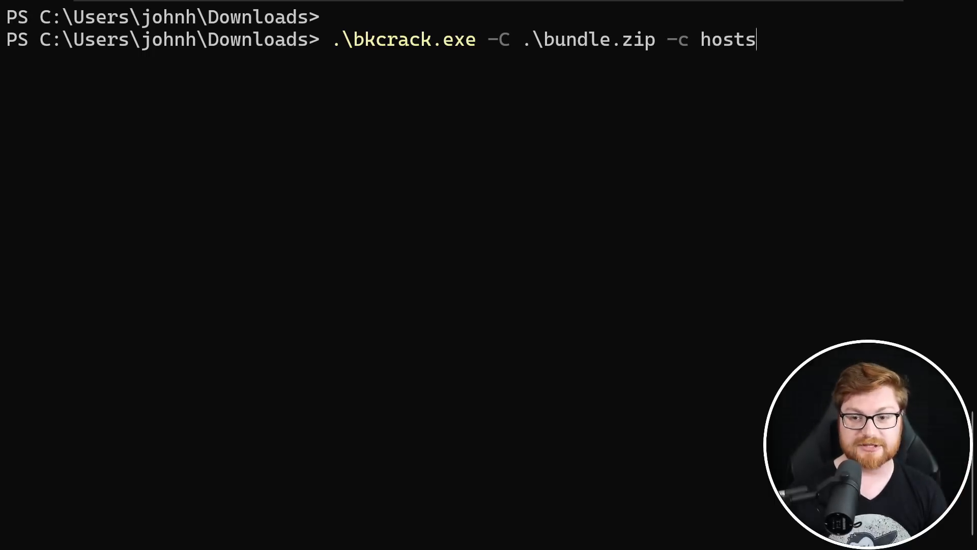
key("Return")
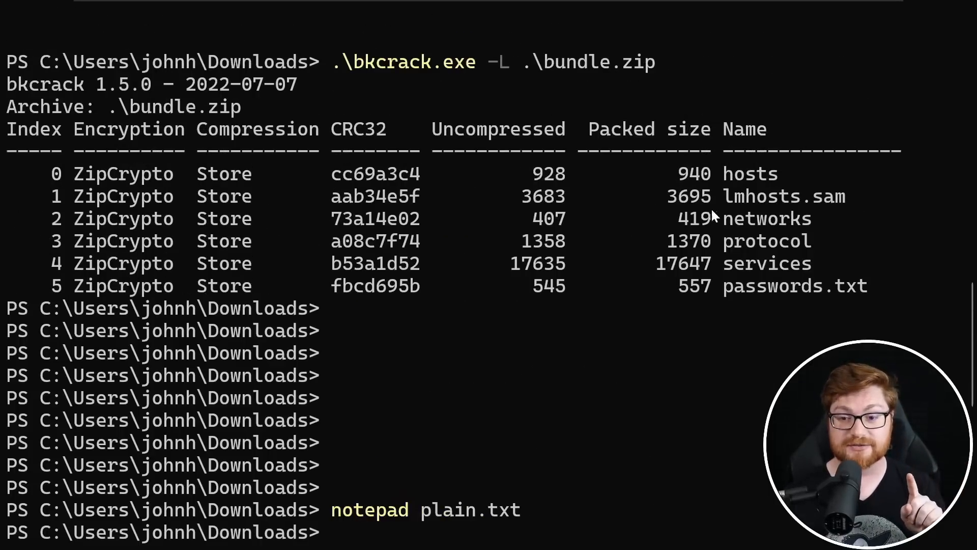
type(".\\bkcrack.exe -C .\\bundle.zip -c hosts")
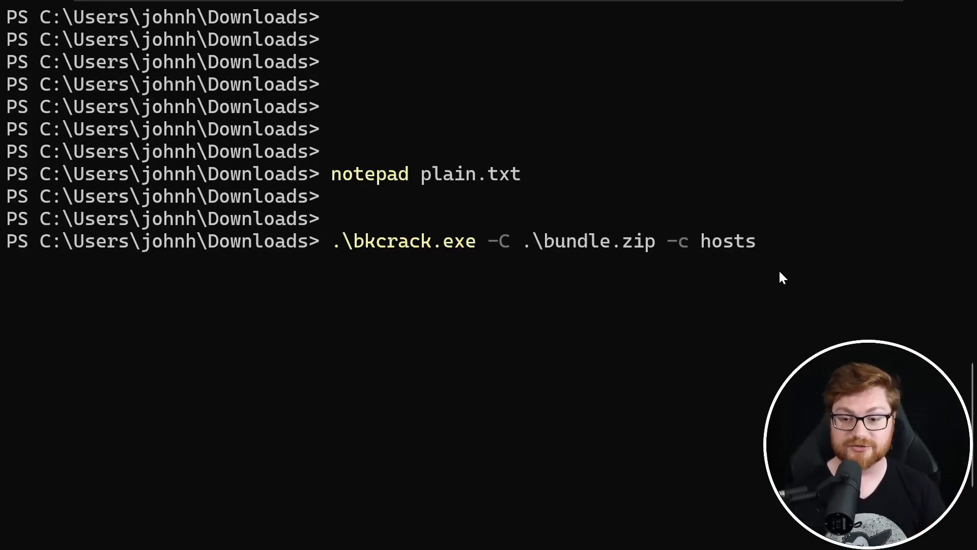
type("-p")
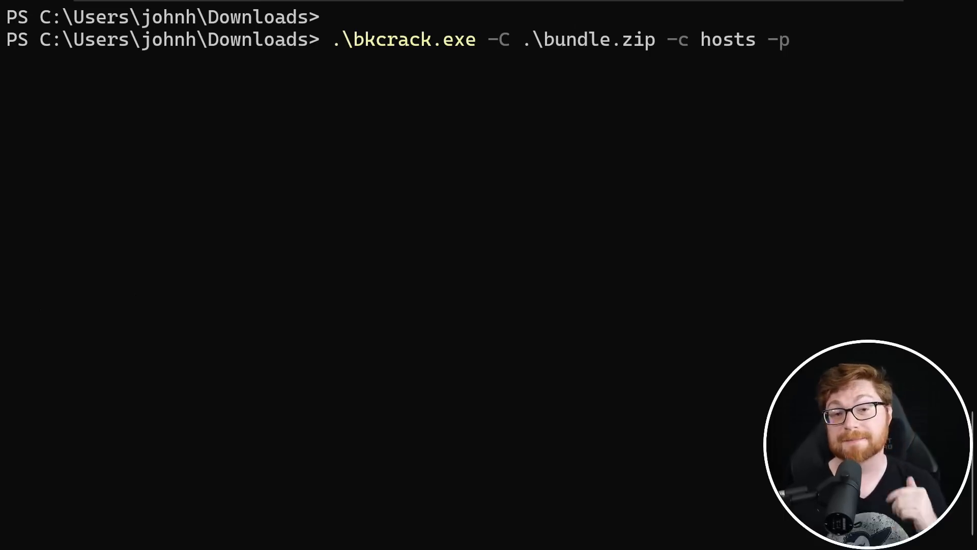
type(".\\plain.txt")
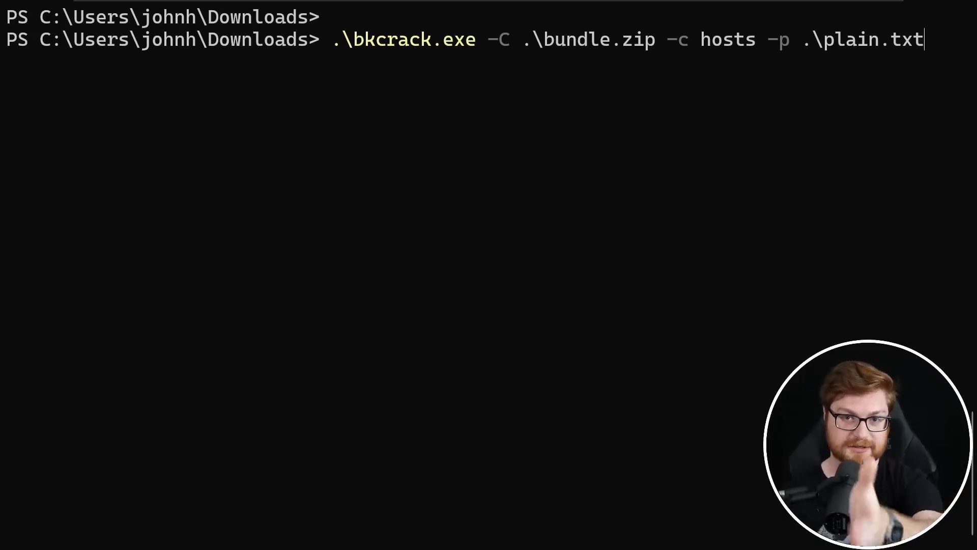
key("Return")
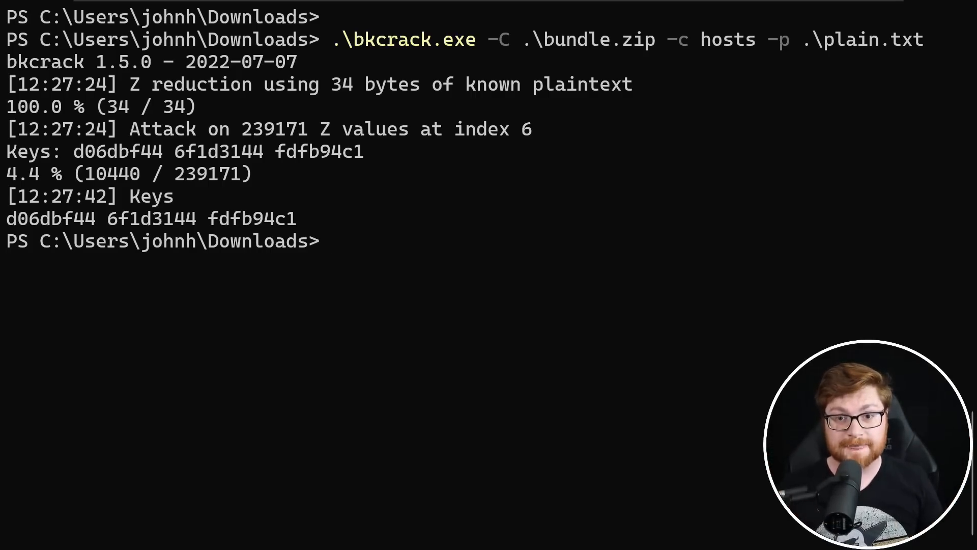
Step: Switch to the bkcrack tutorial in Firefox and scroll to its 'Or decipher files' section
key("alt+tab")
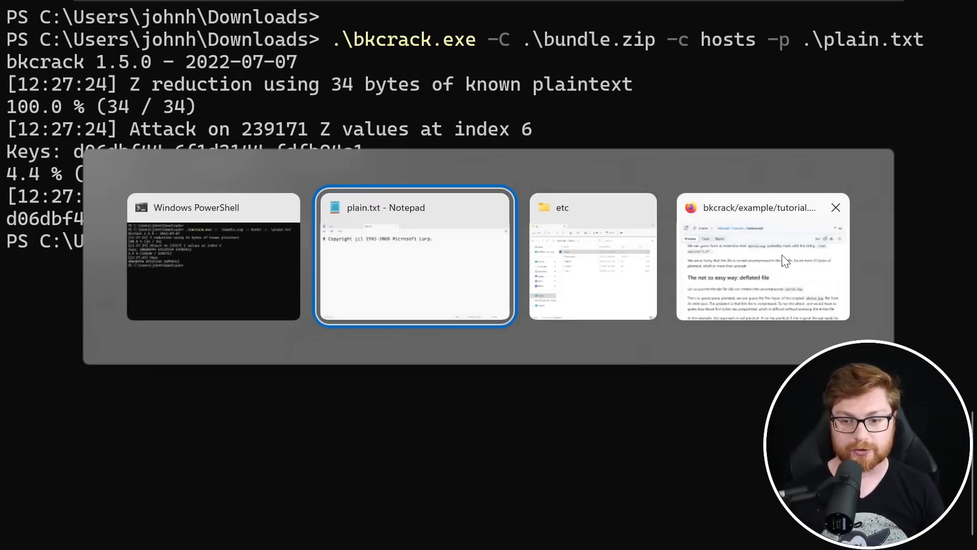
left_click(760, 256)
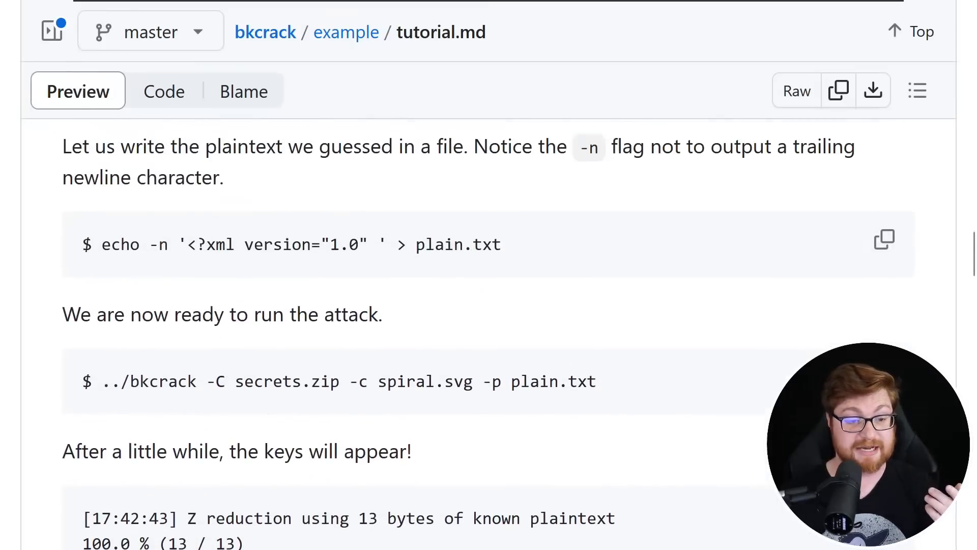
scroll("down", 3)
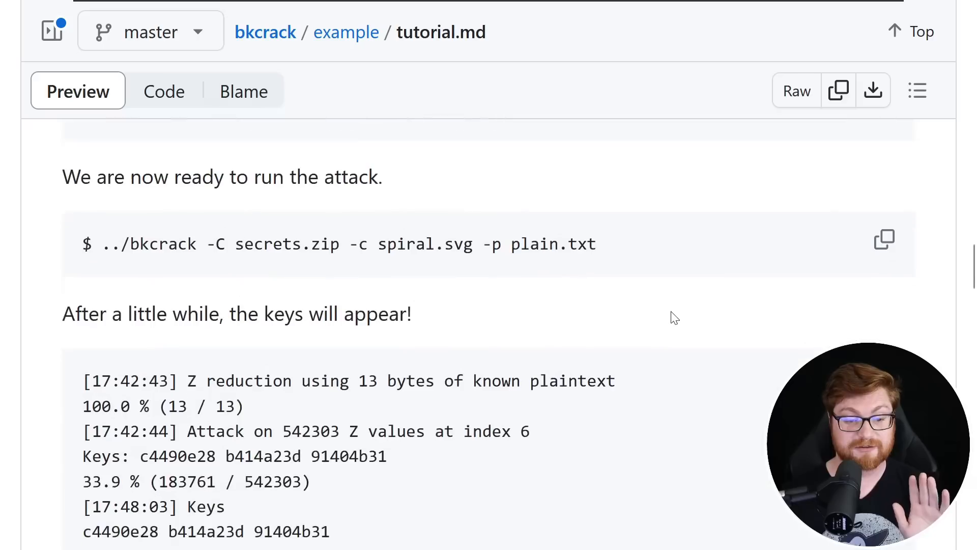
scroll("down", 3)
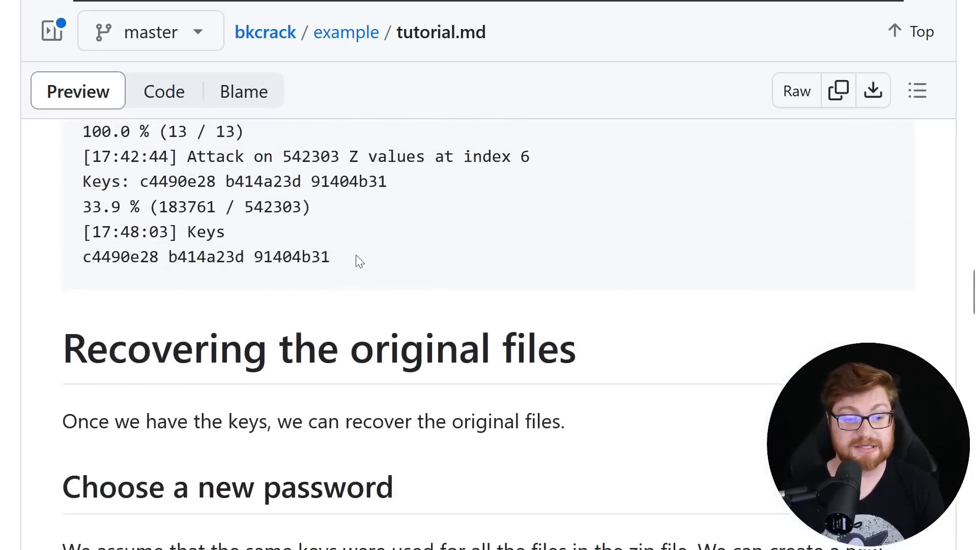
scroll("down", 3)
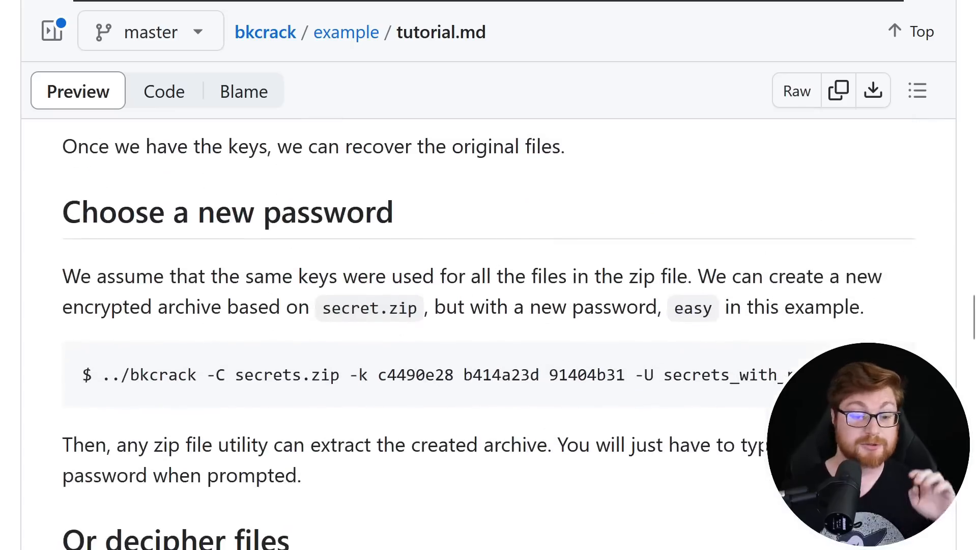
scroll("down", 3)
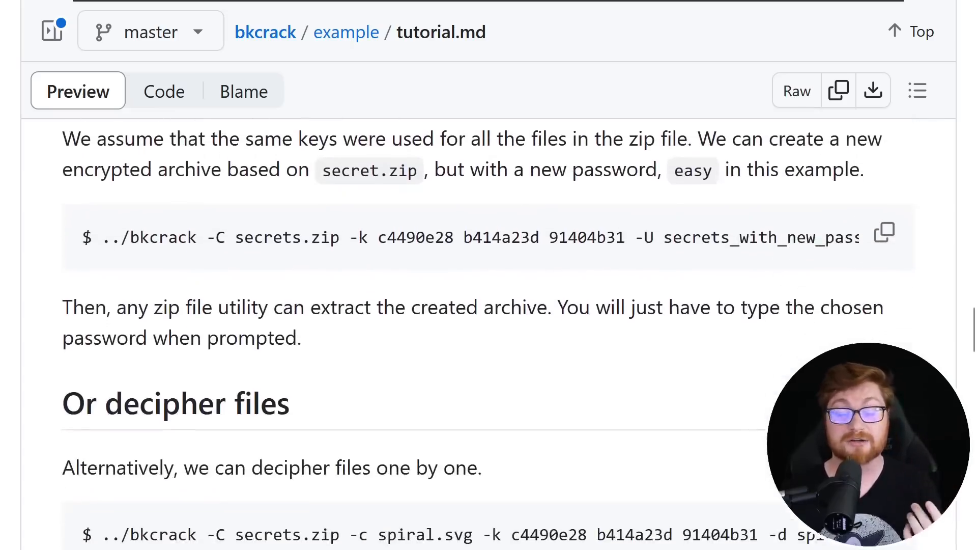
scroll("down", 3)
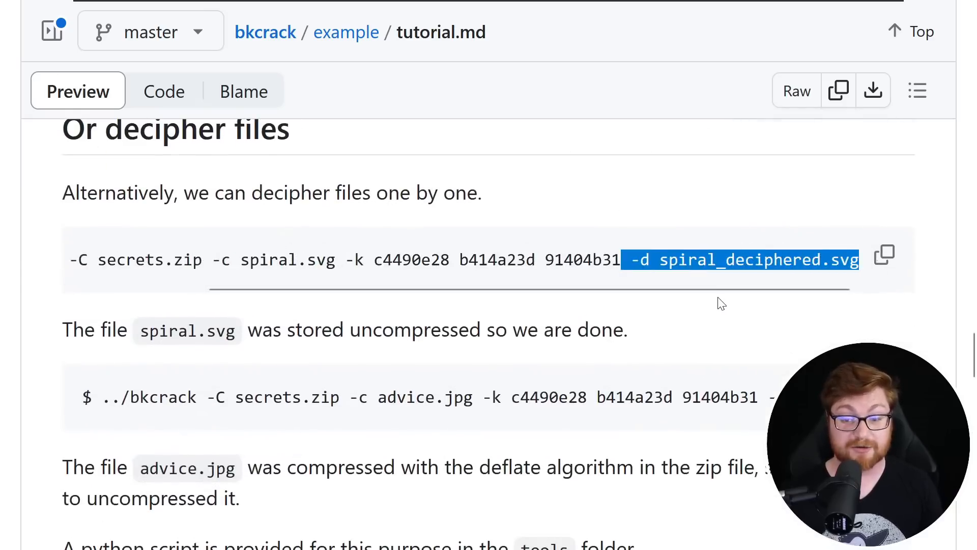
scroll("left", 3)
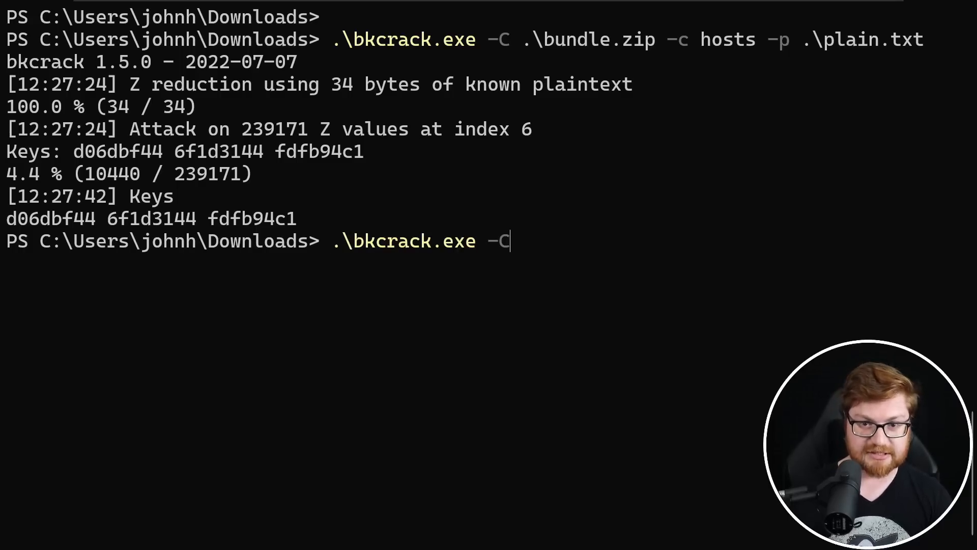
Step: Decipher passwords.txt from bundle.zip with the recovered keys into decrypted_archive_passwords.txt
type(".")
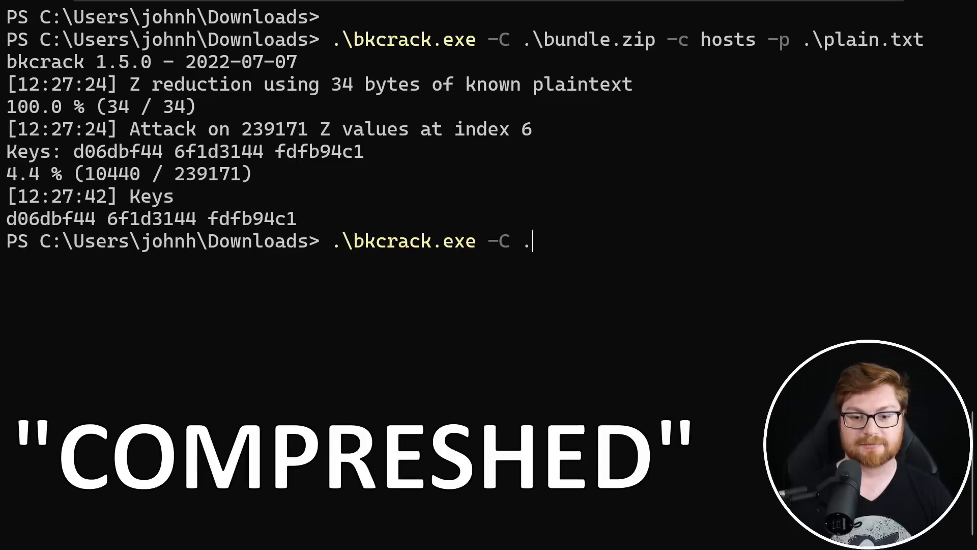
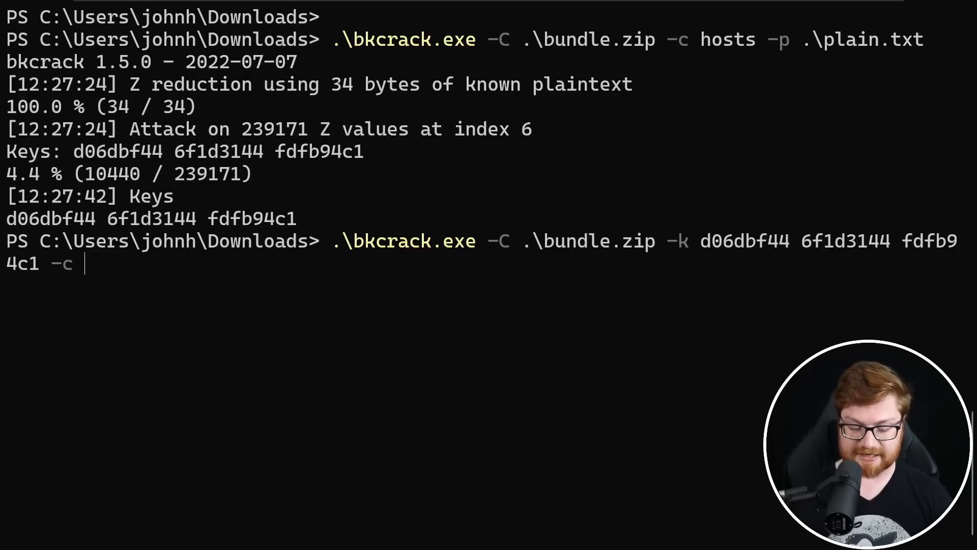
type("passwords.")
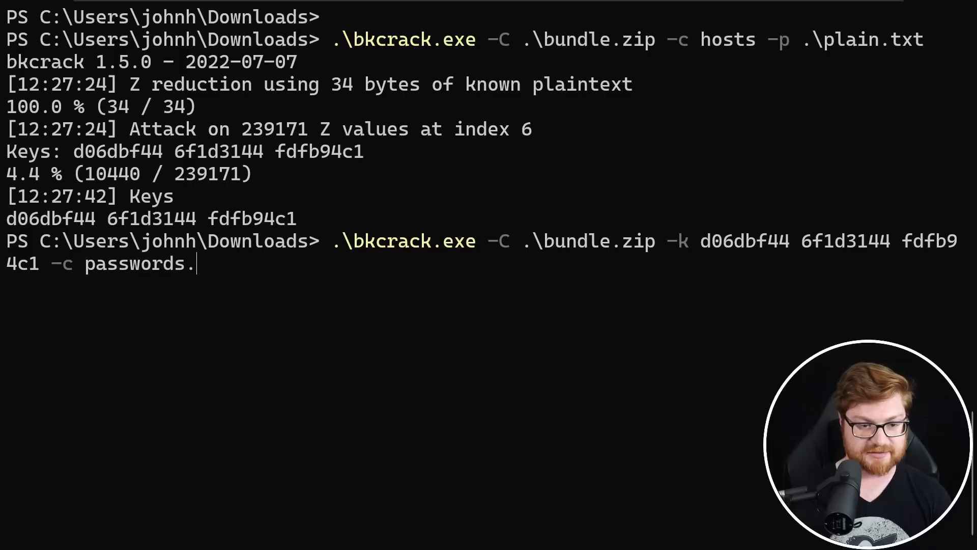
type("txt -d")
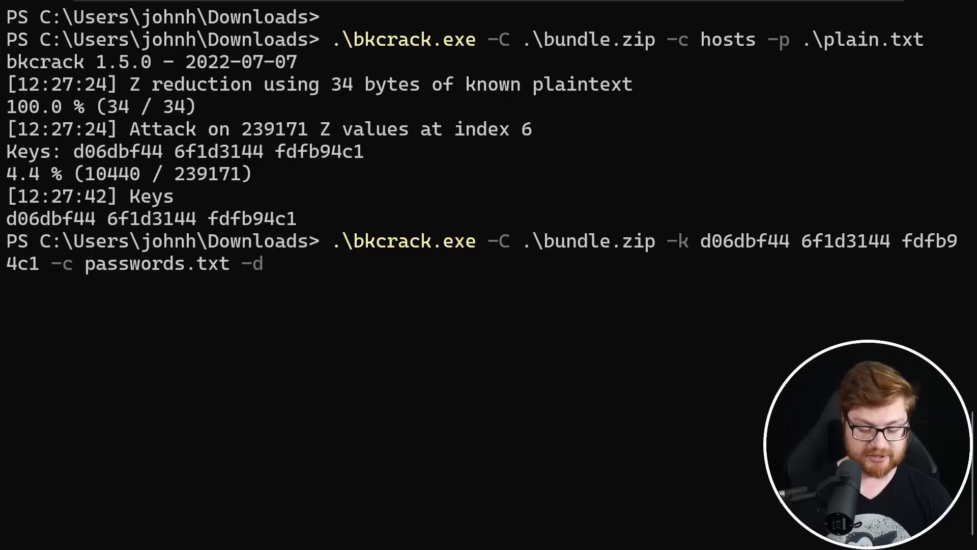
type("decrypted_a")
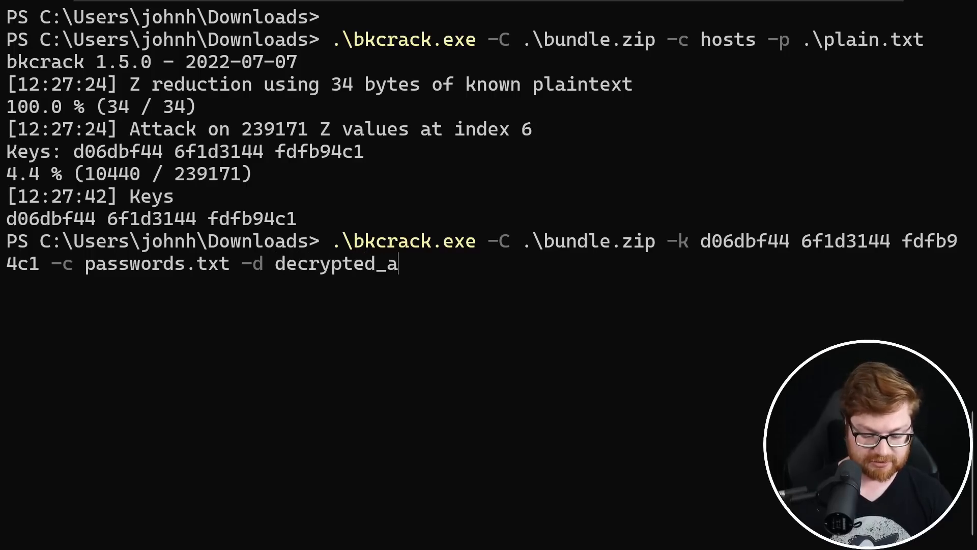
type("rchive_passwords.txt")
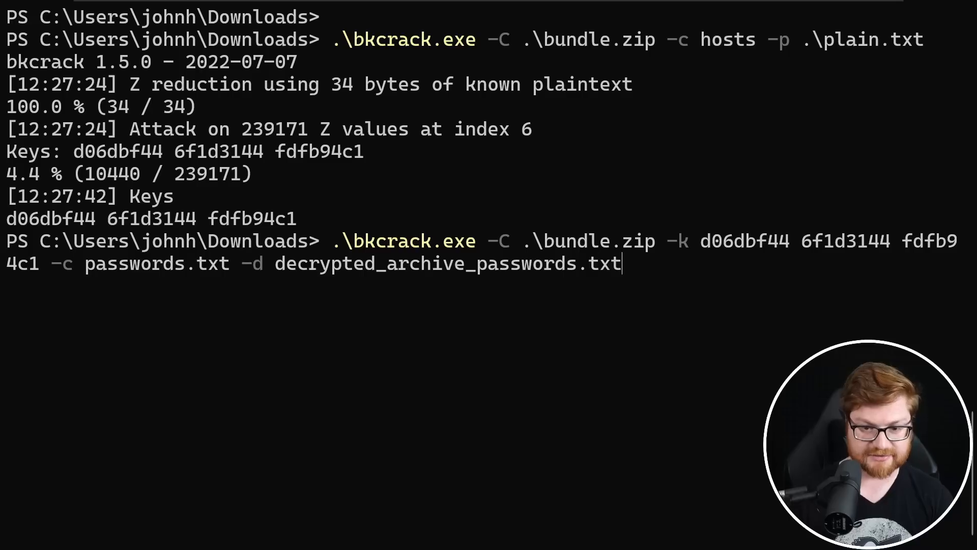
key("Return")
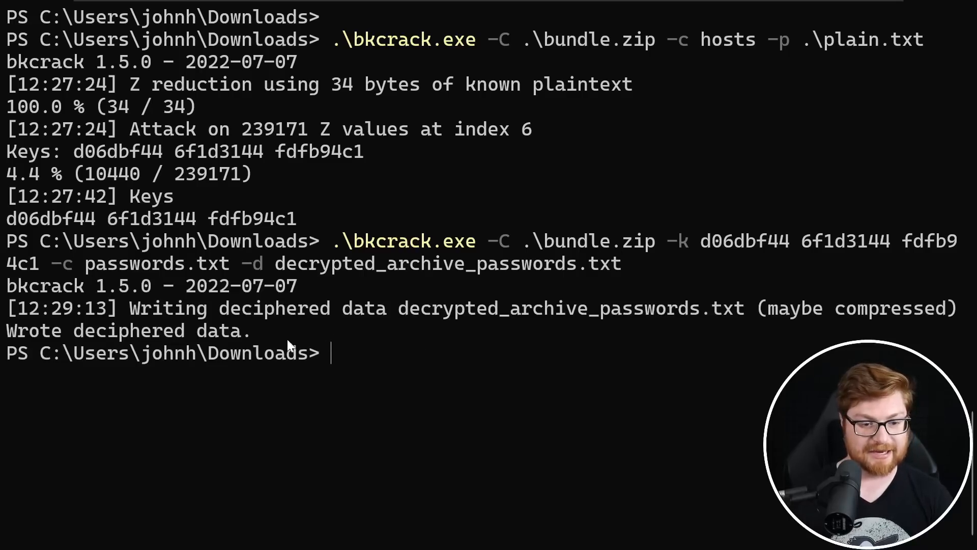
mouse_move(459, 382)
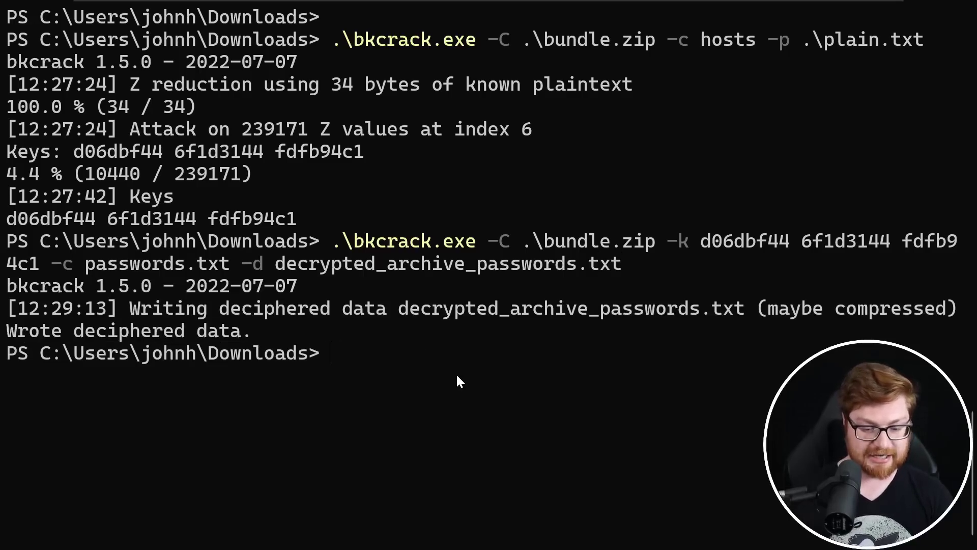
type("notepad .\\decrypted_archive_passwords.txt")
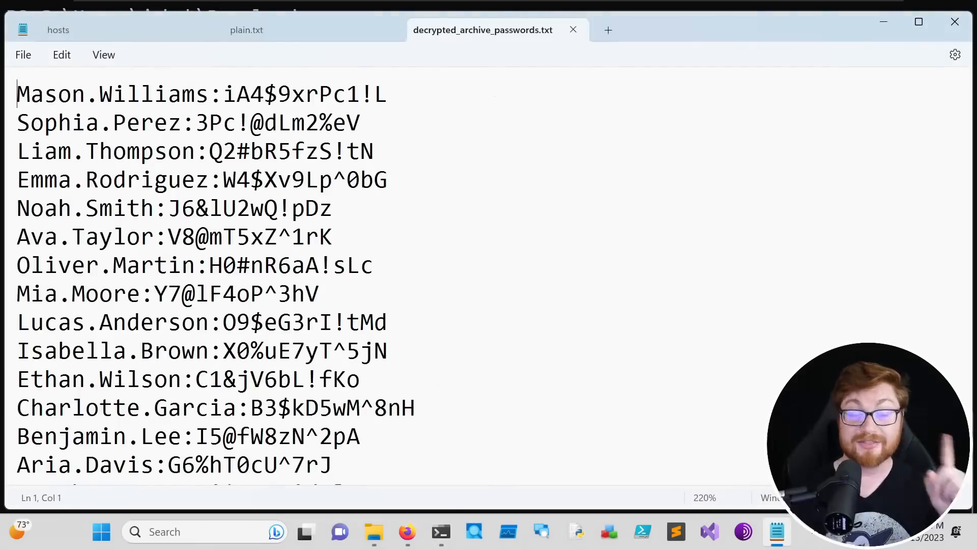
Step: Select the first username entry and scroll through the decrypted username:password list
left_click_drag(17, 93, 155, 94)
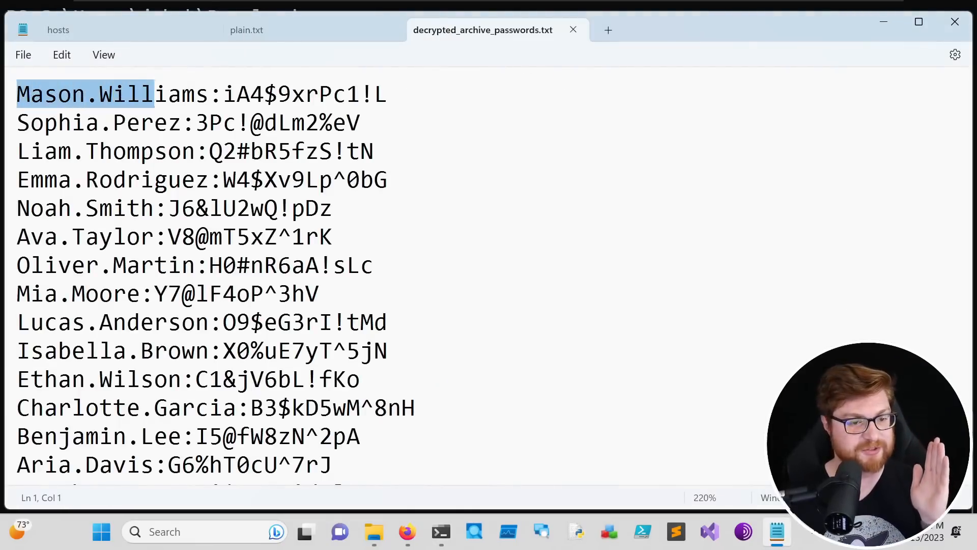
scroll("down", 3)
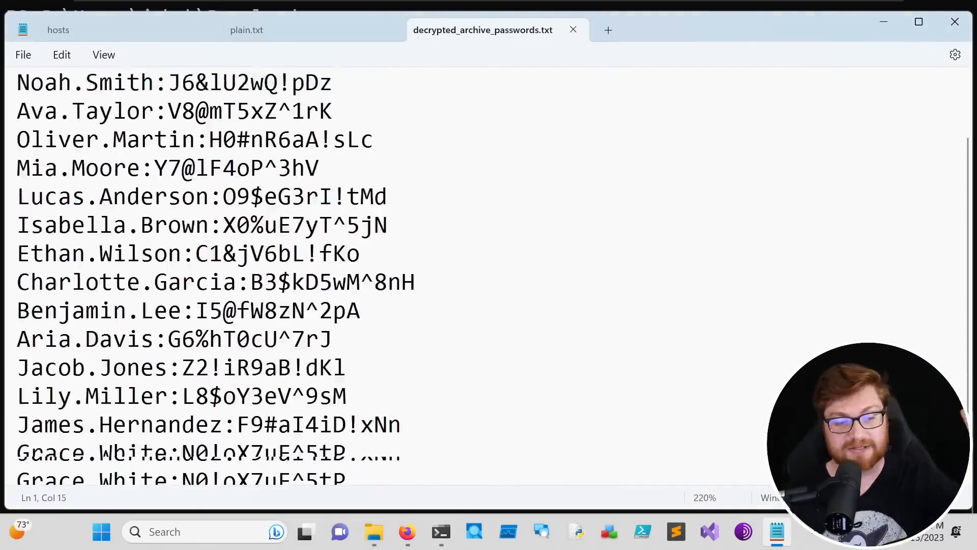
scroll("down", 3)
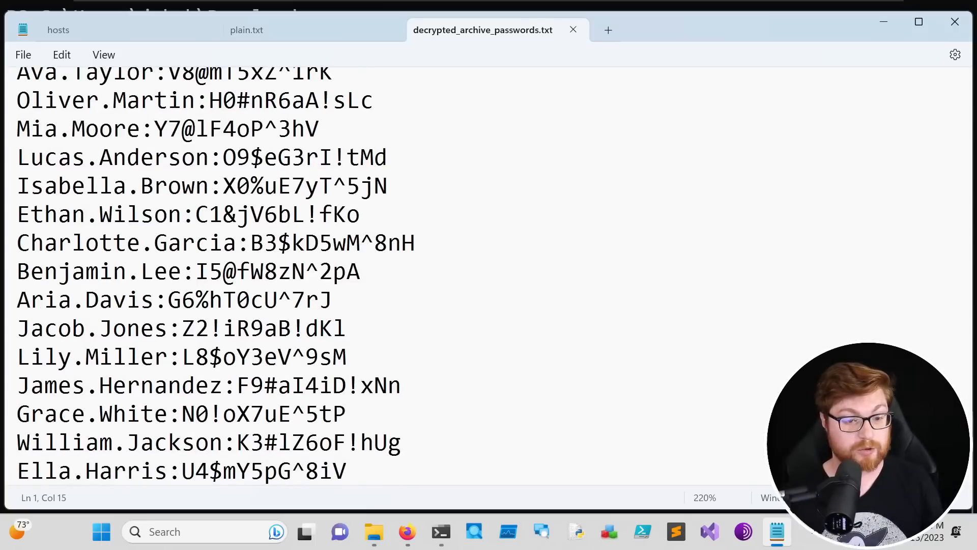
scroll("up", 3)
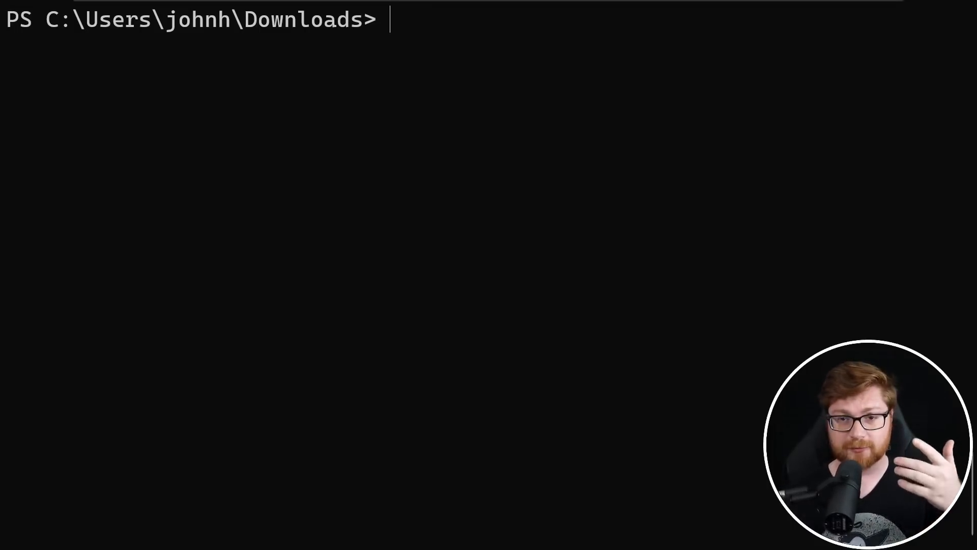
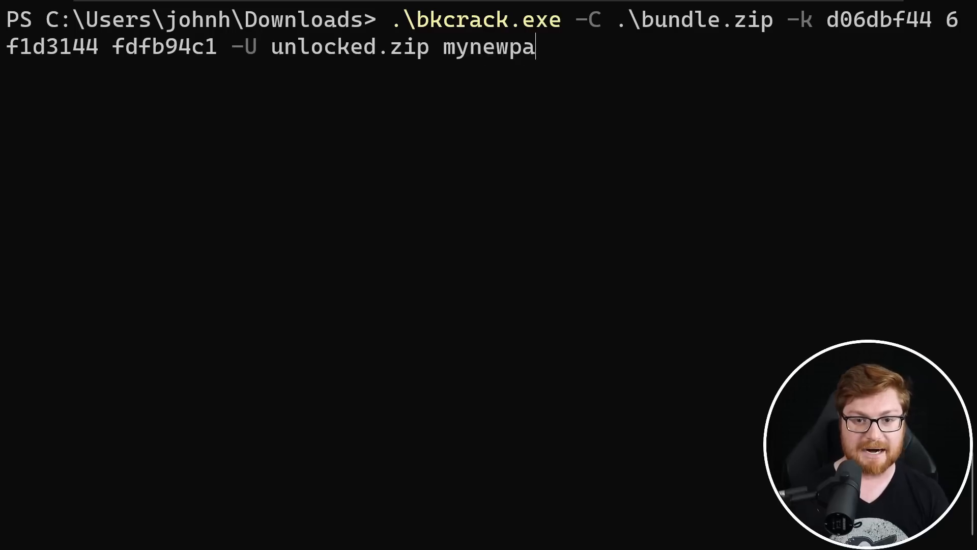
key("Return")
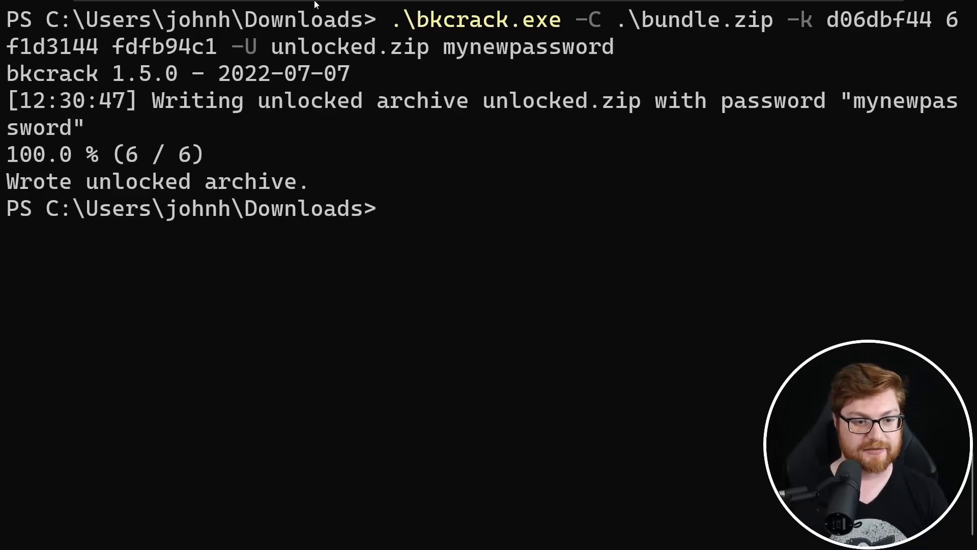
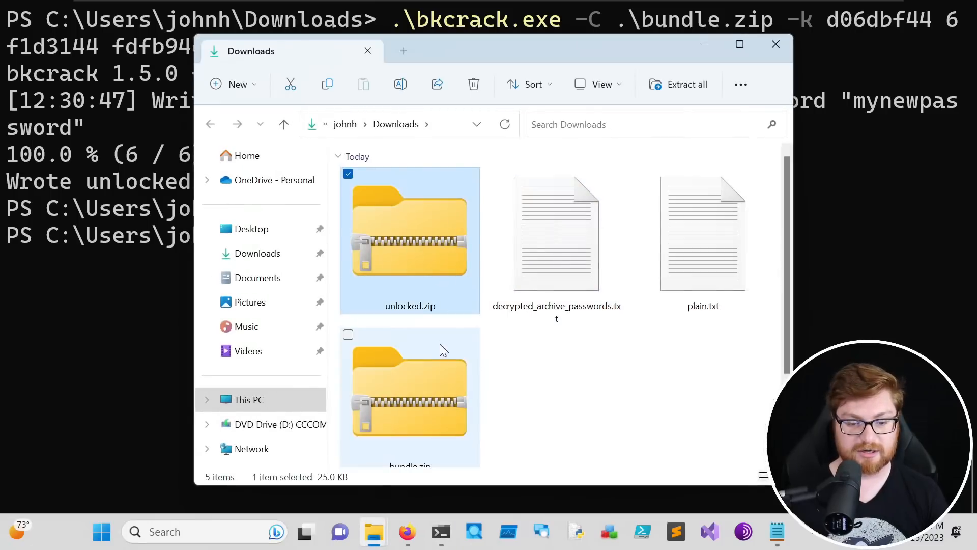
left_click(702, 225)
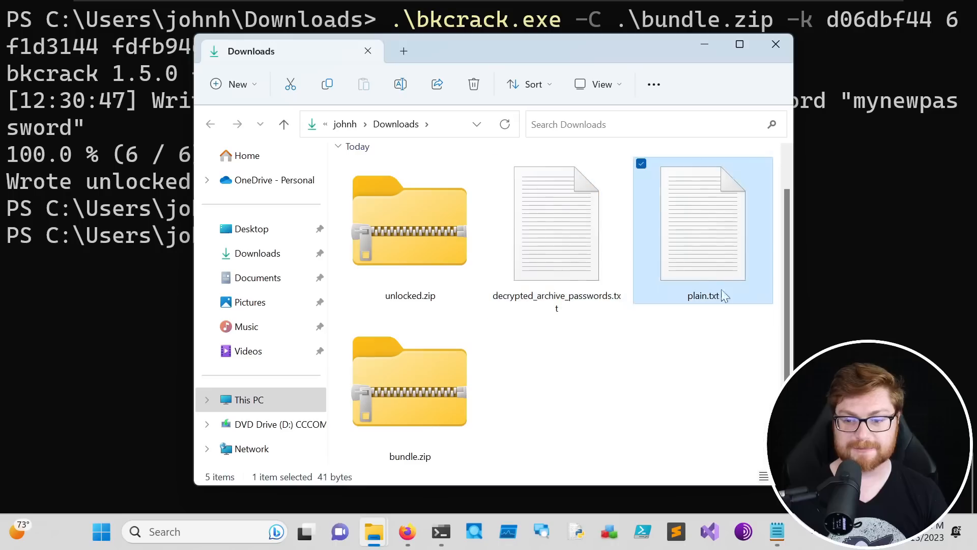
left_click(410, 222)
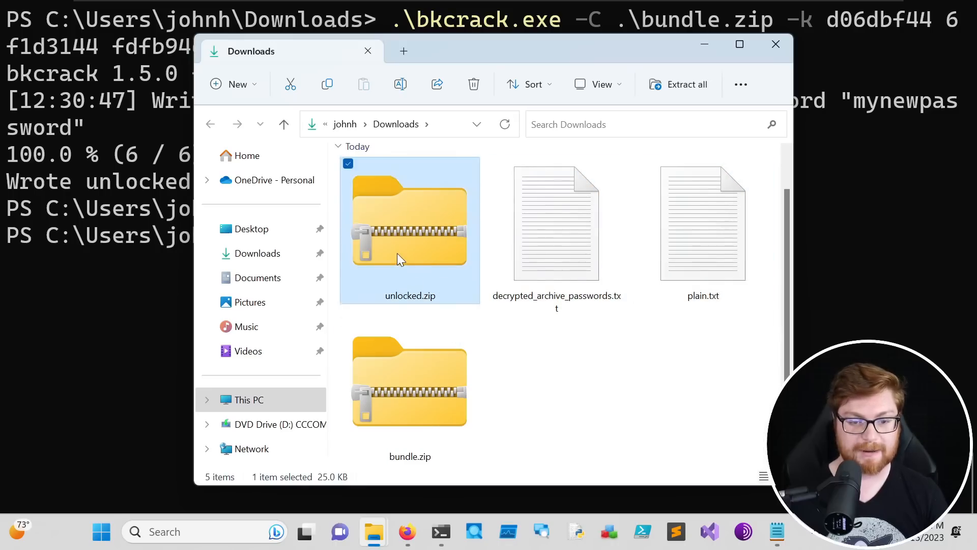
right_click(409, 230)
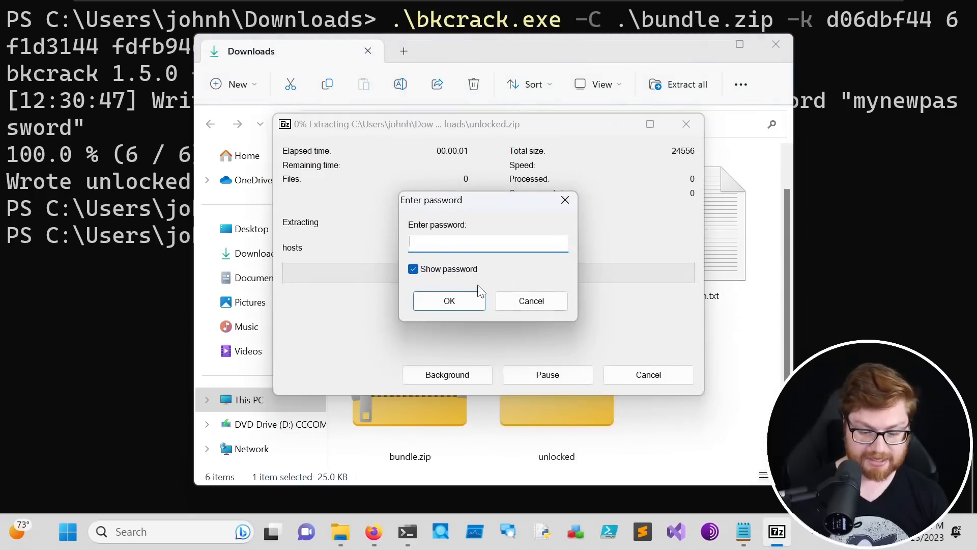
type("mynewpassw")
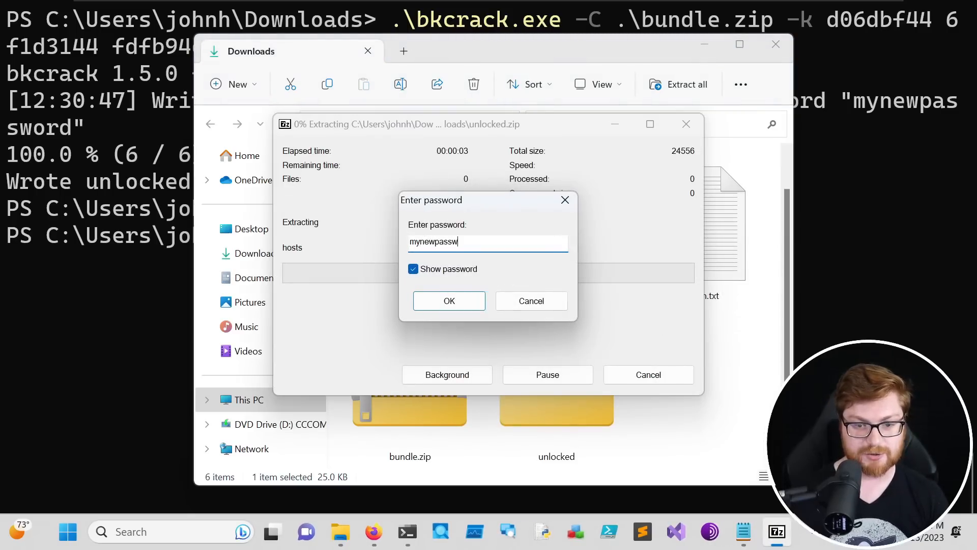
left_click(448, 300)
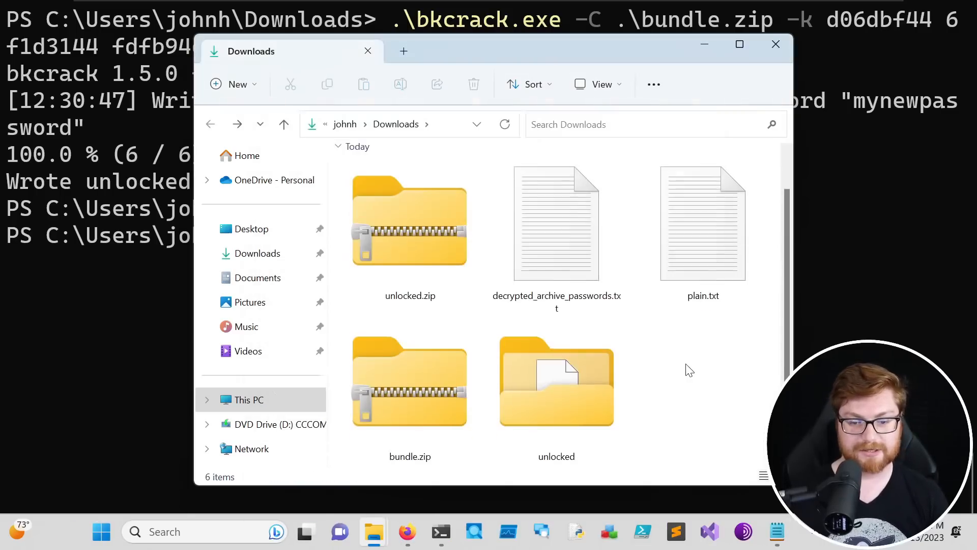
double_click(555, 381)
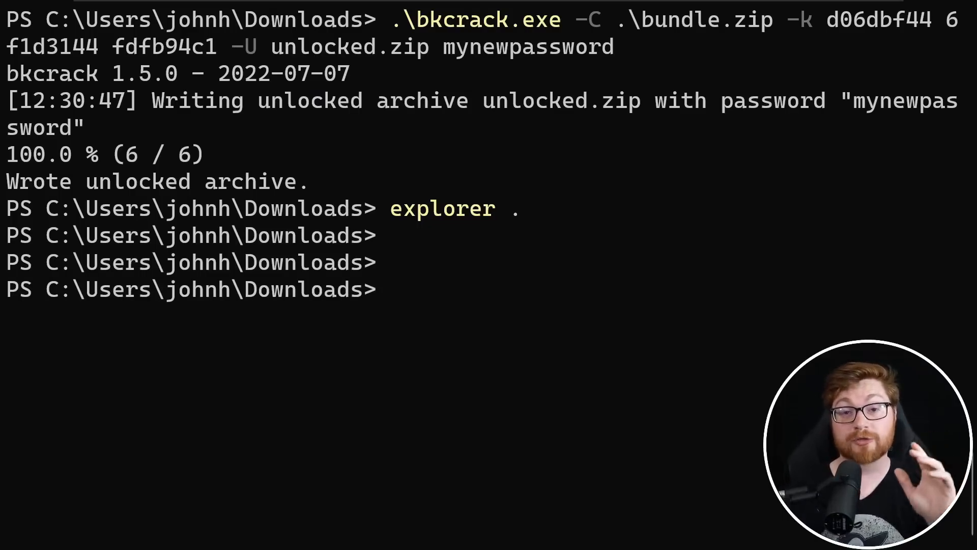
type("./")
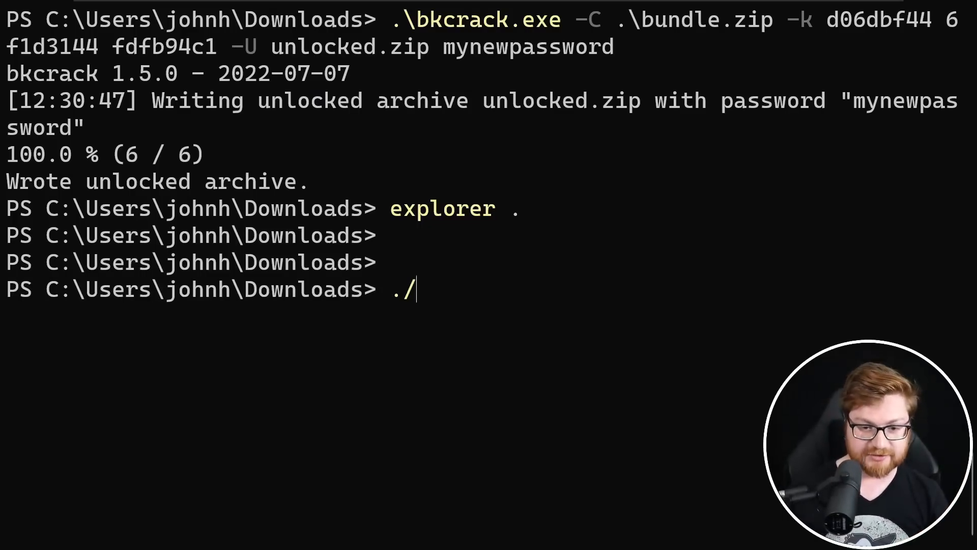
type("bkcrack.exe -C")
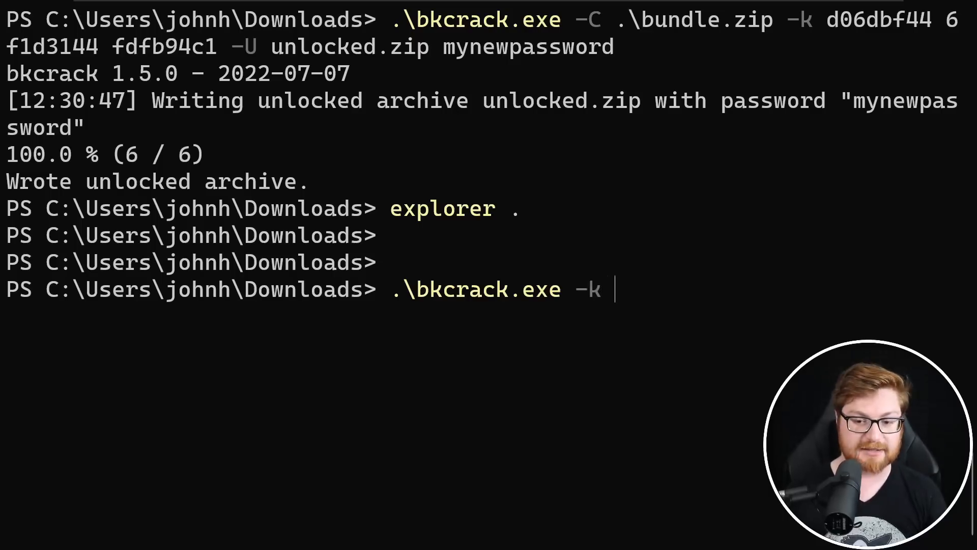
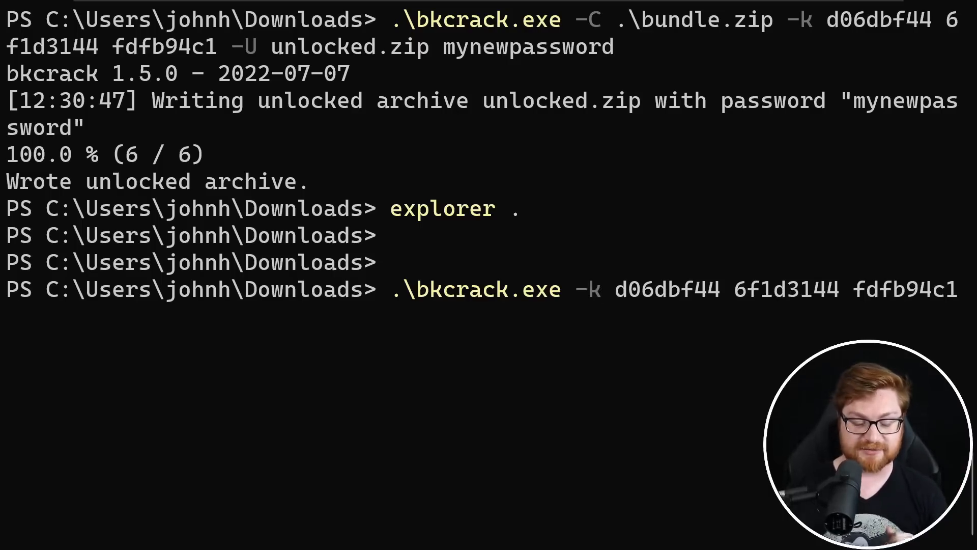
type("--brute")
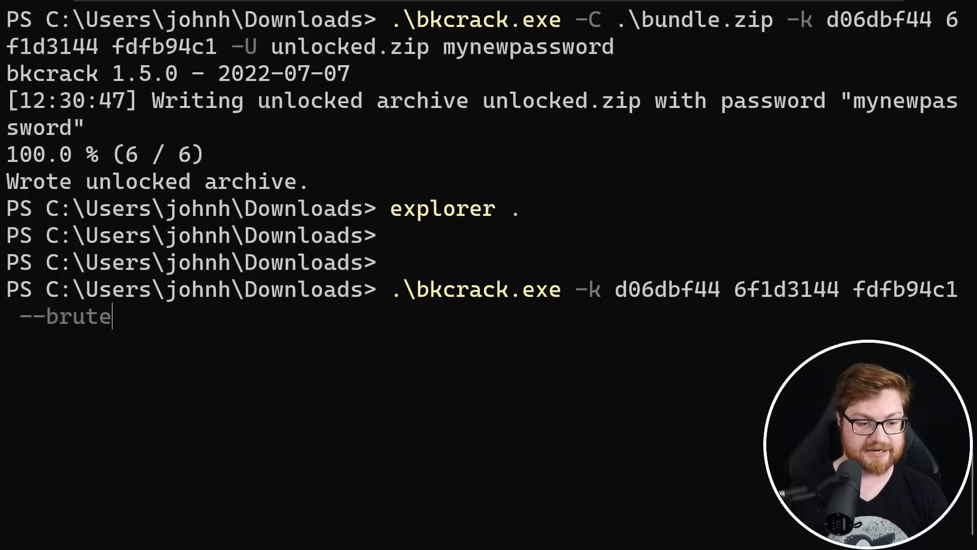
type("force")
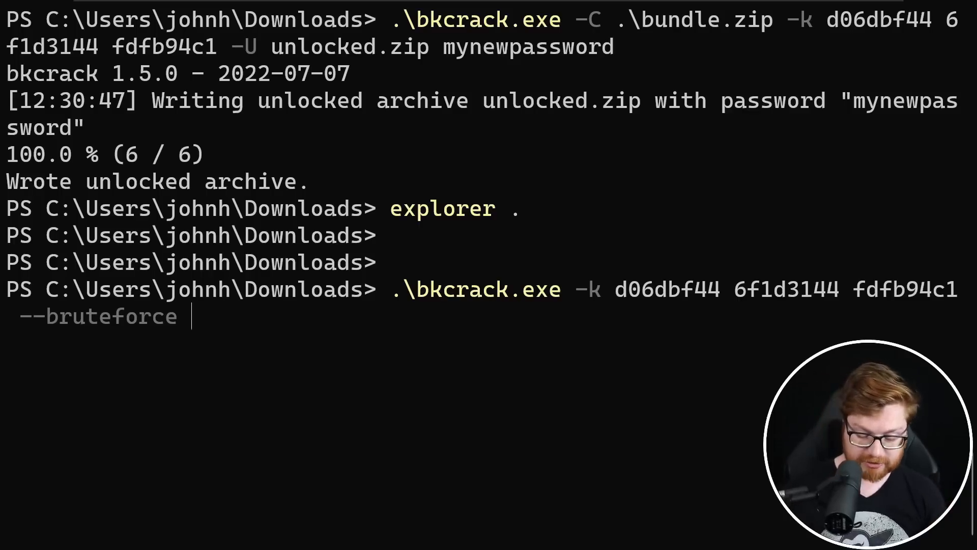
type("?b")
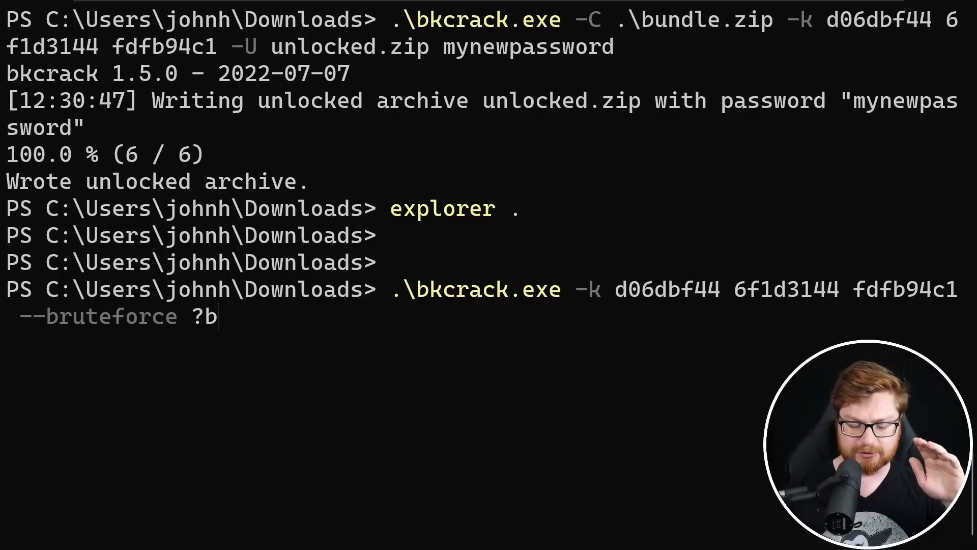
key("Backspace")
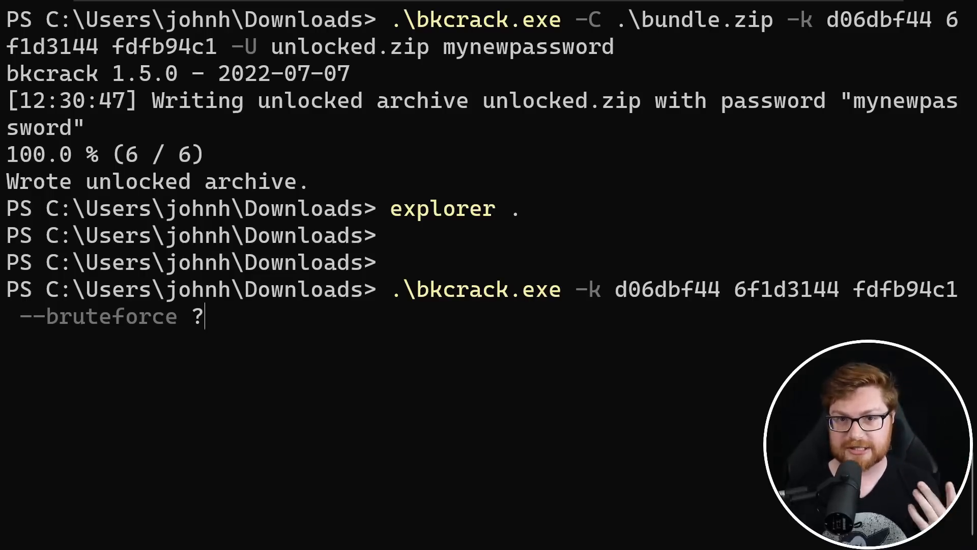
type("p")
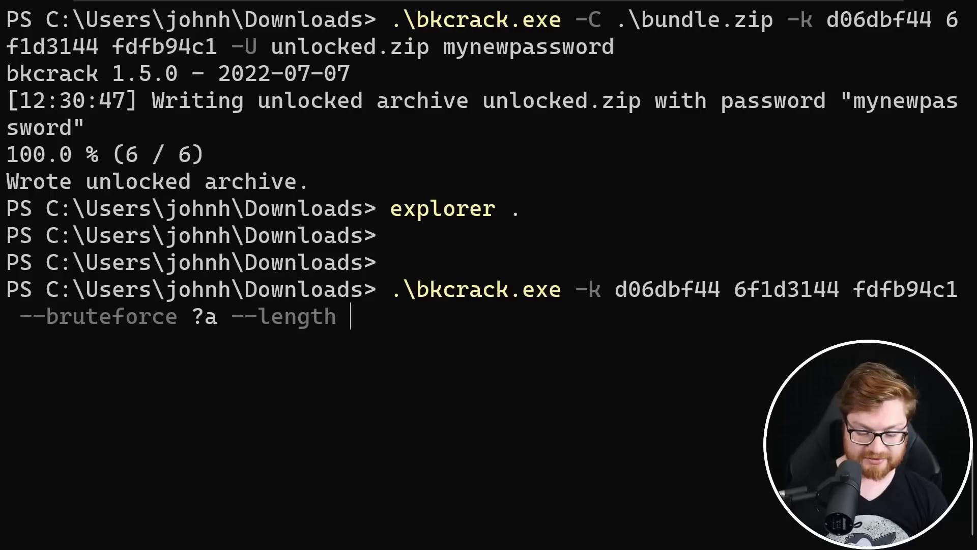
type("8")
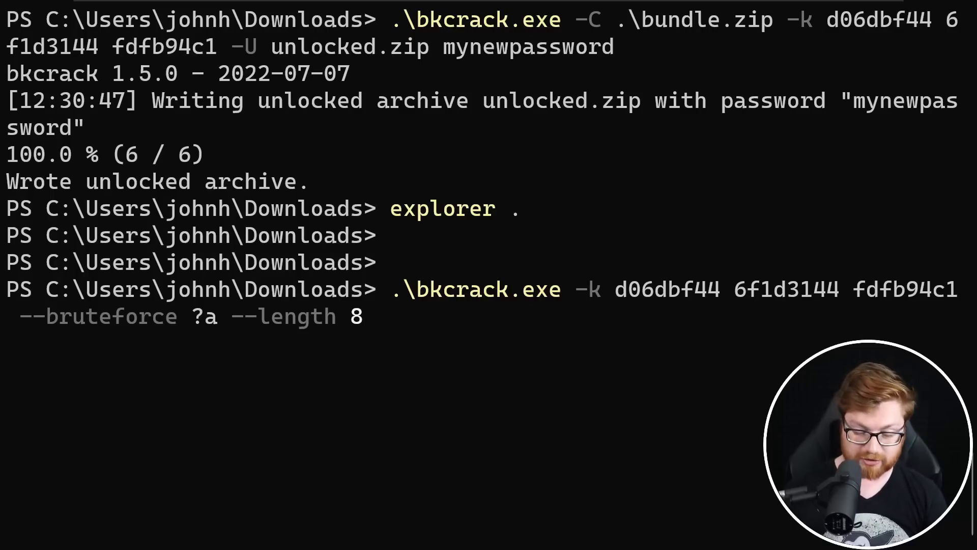
type("..")
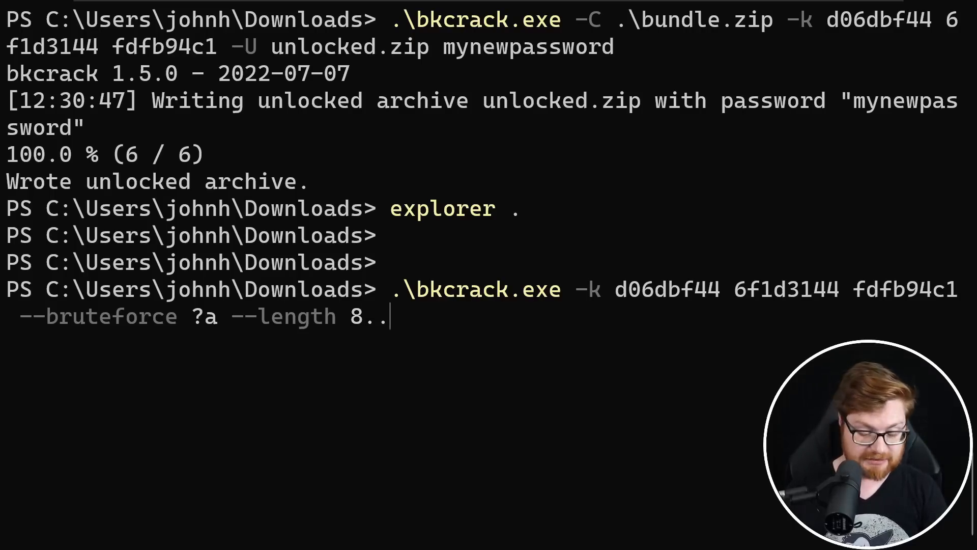
type("20")
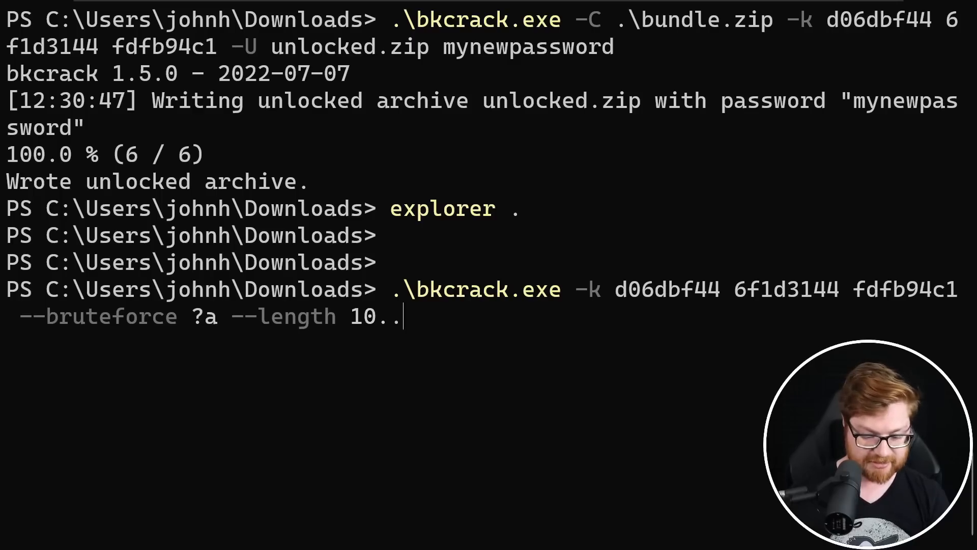
key("Return")
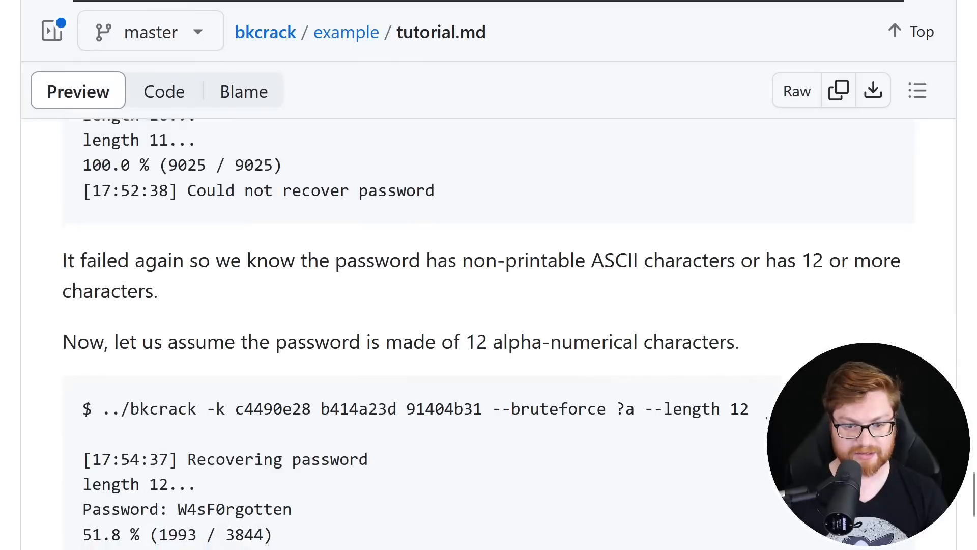
Step: Scroll the bkcrack documentation down to the Recover password section
scroll("down", 3)
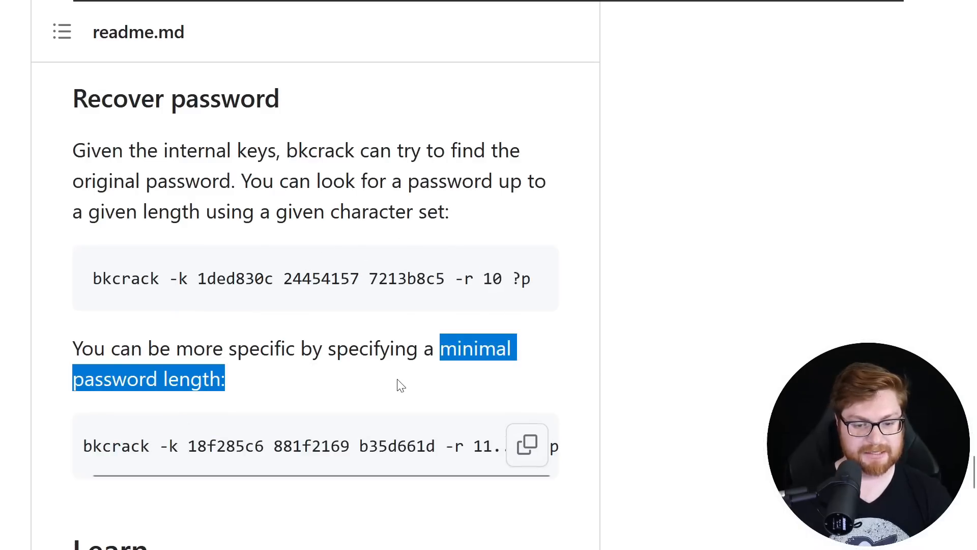
scroll("down", 3)
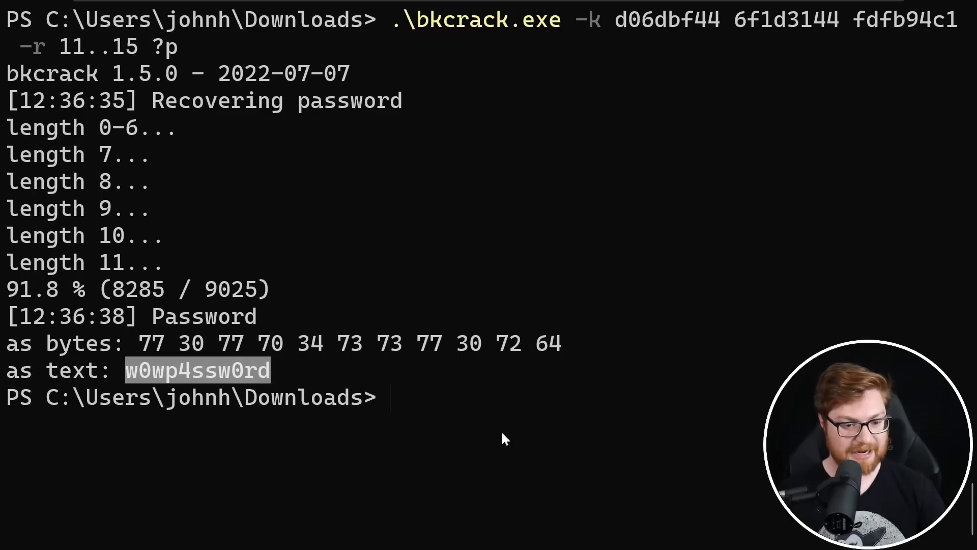
Step: Rerun the previous password recovery command using the ?a alphanumeric character set
key("Up")
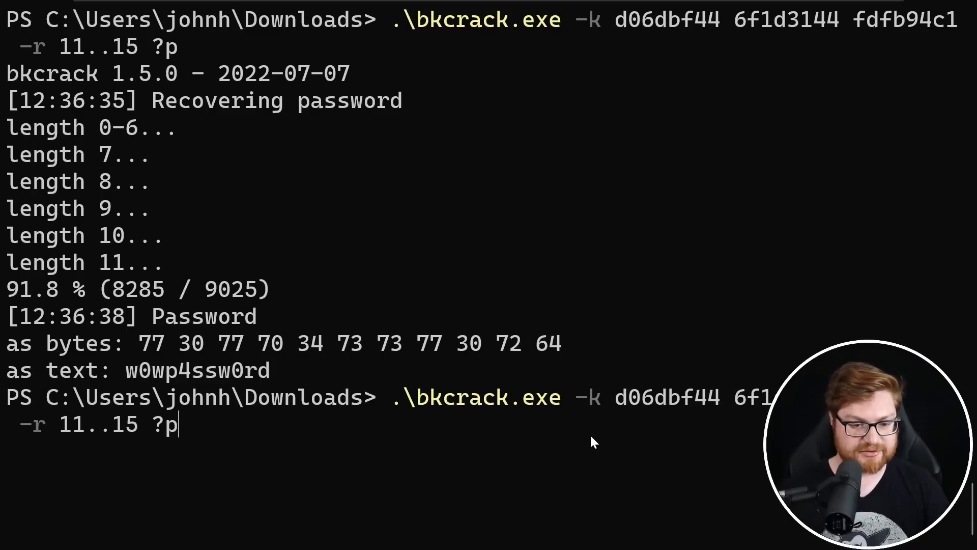
type("a")
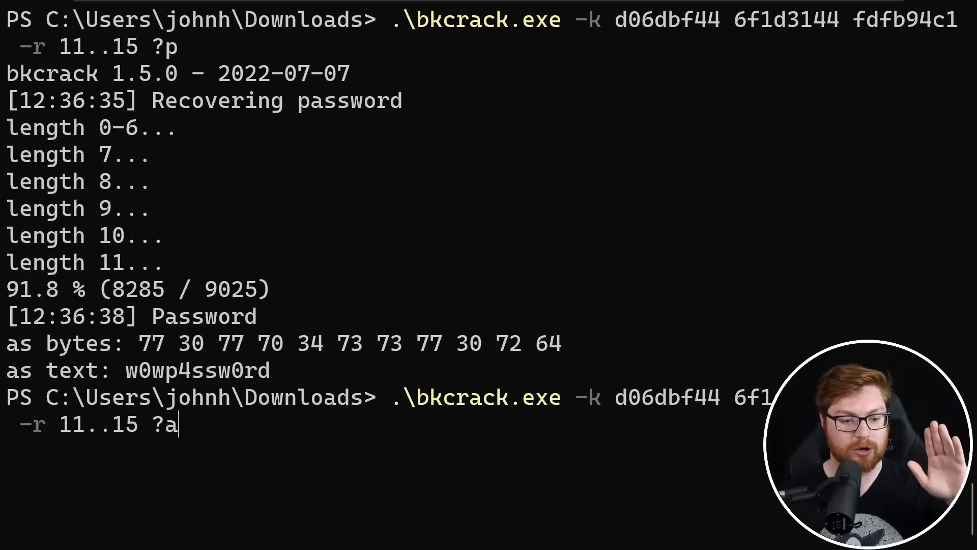
key("Return")
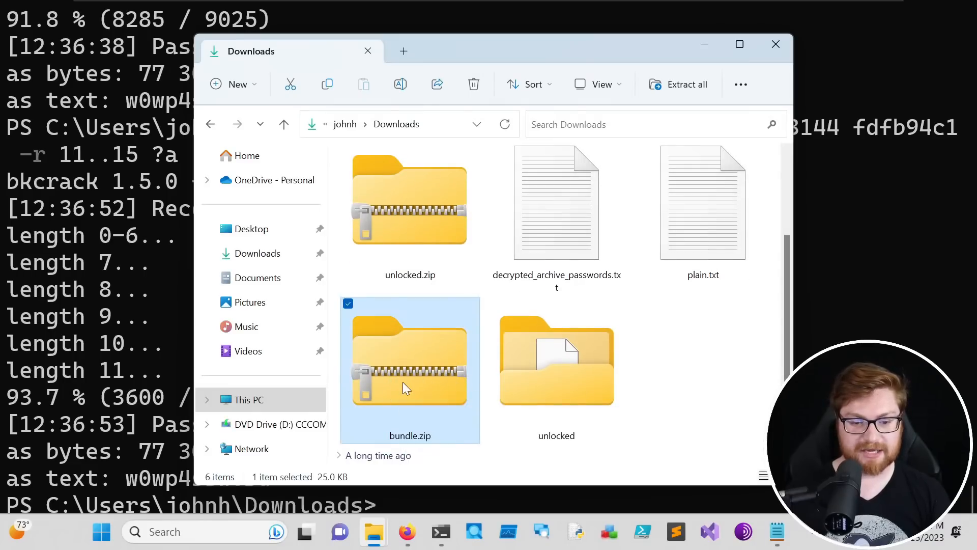
right_click(409, 367)
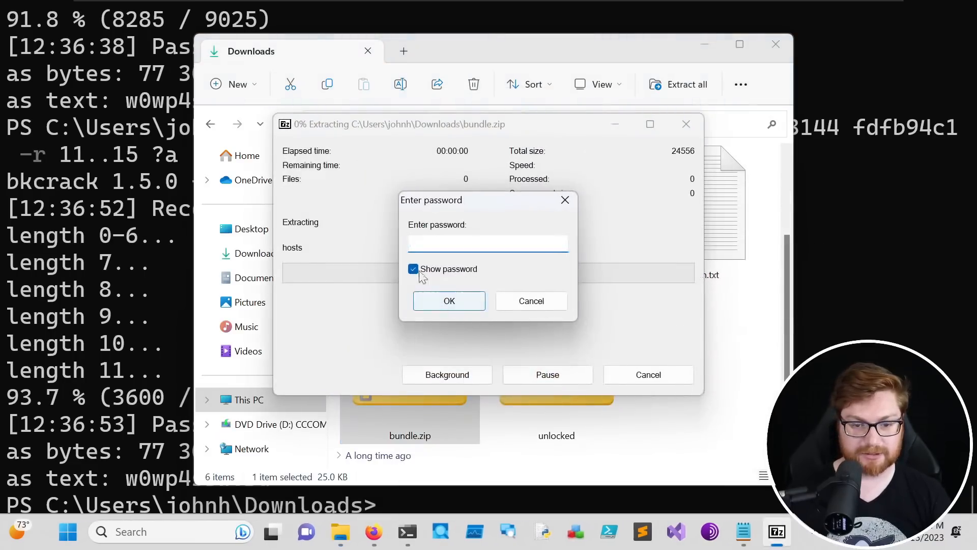
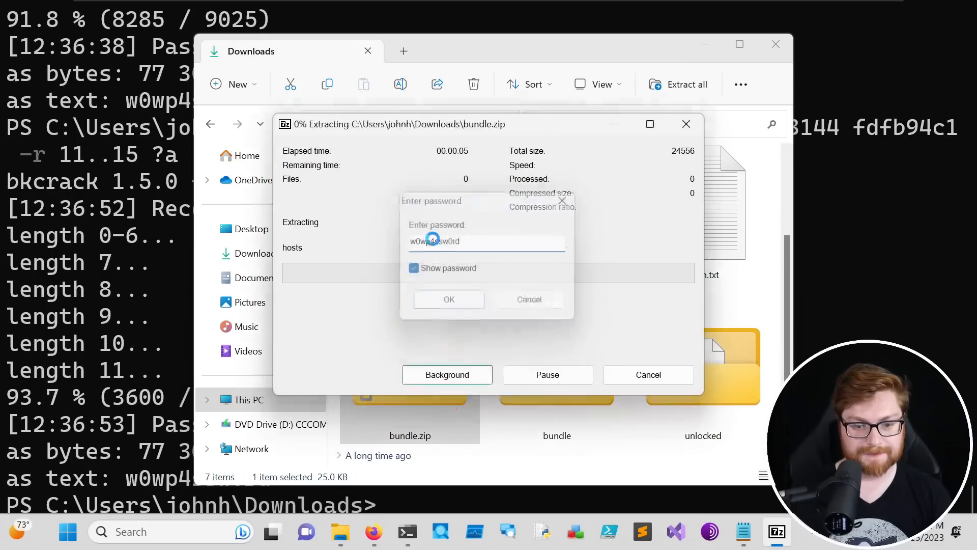
left_click(448, 299)
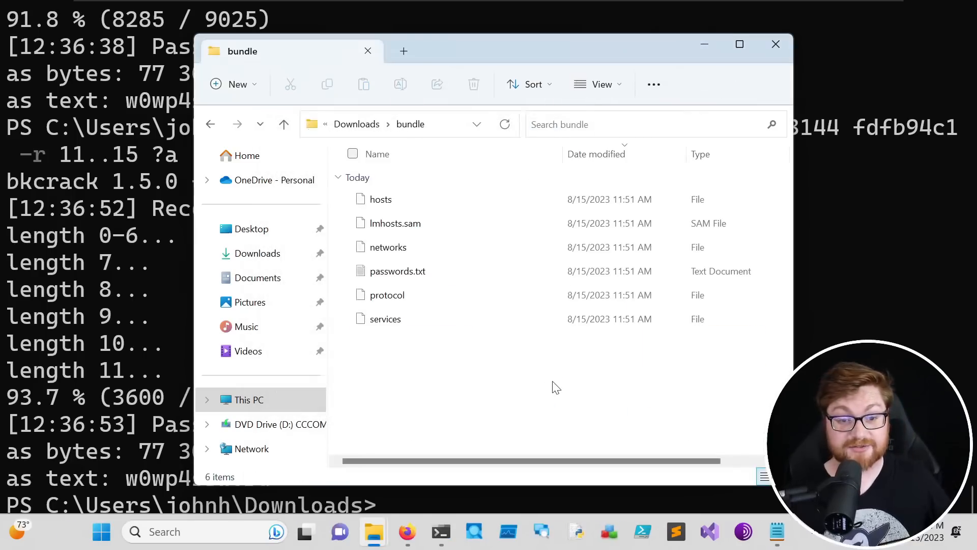
left_click(597, 84)
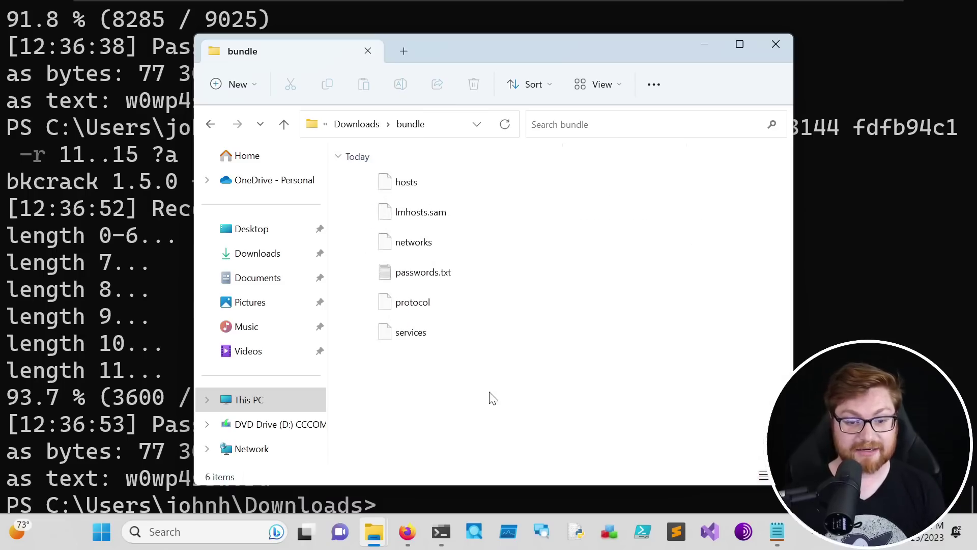
left_click(600, 84)
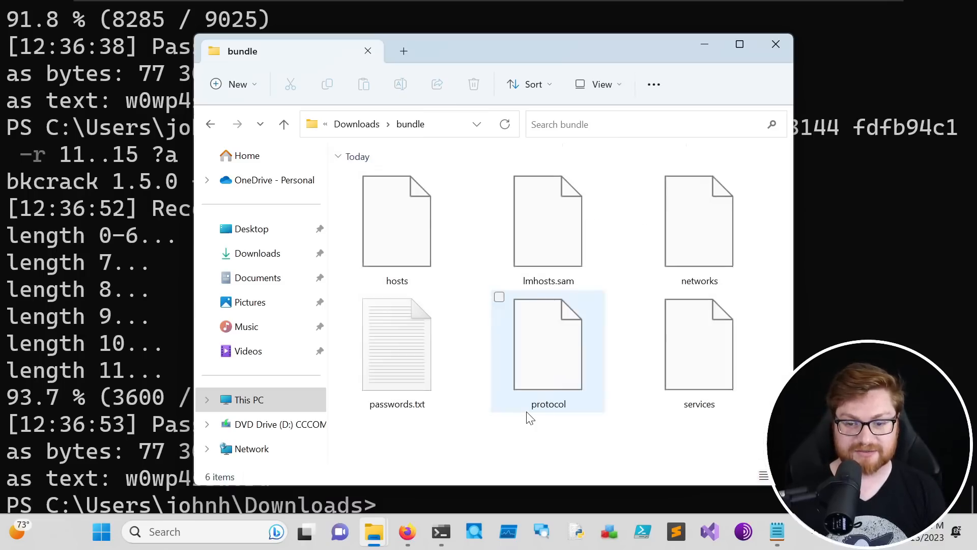
mouse_move(569, 374)
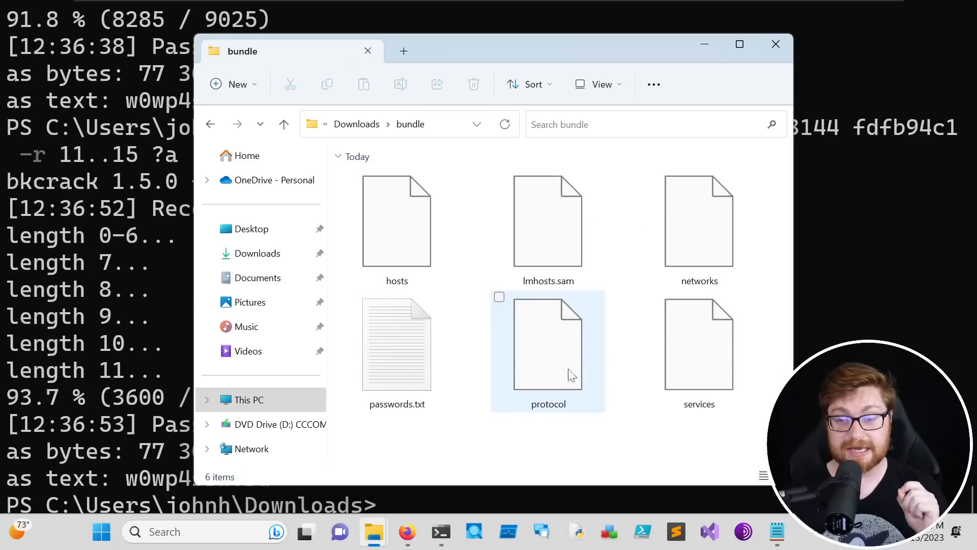